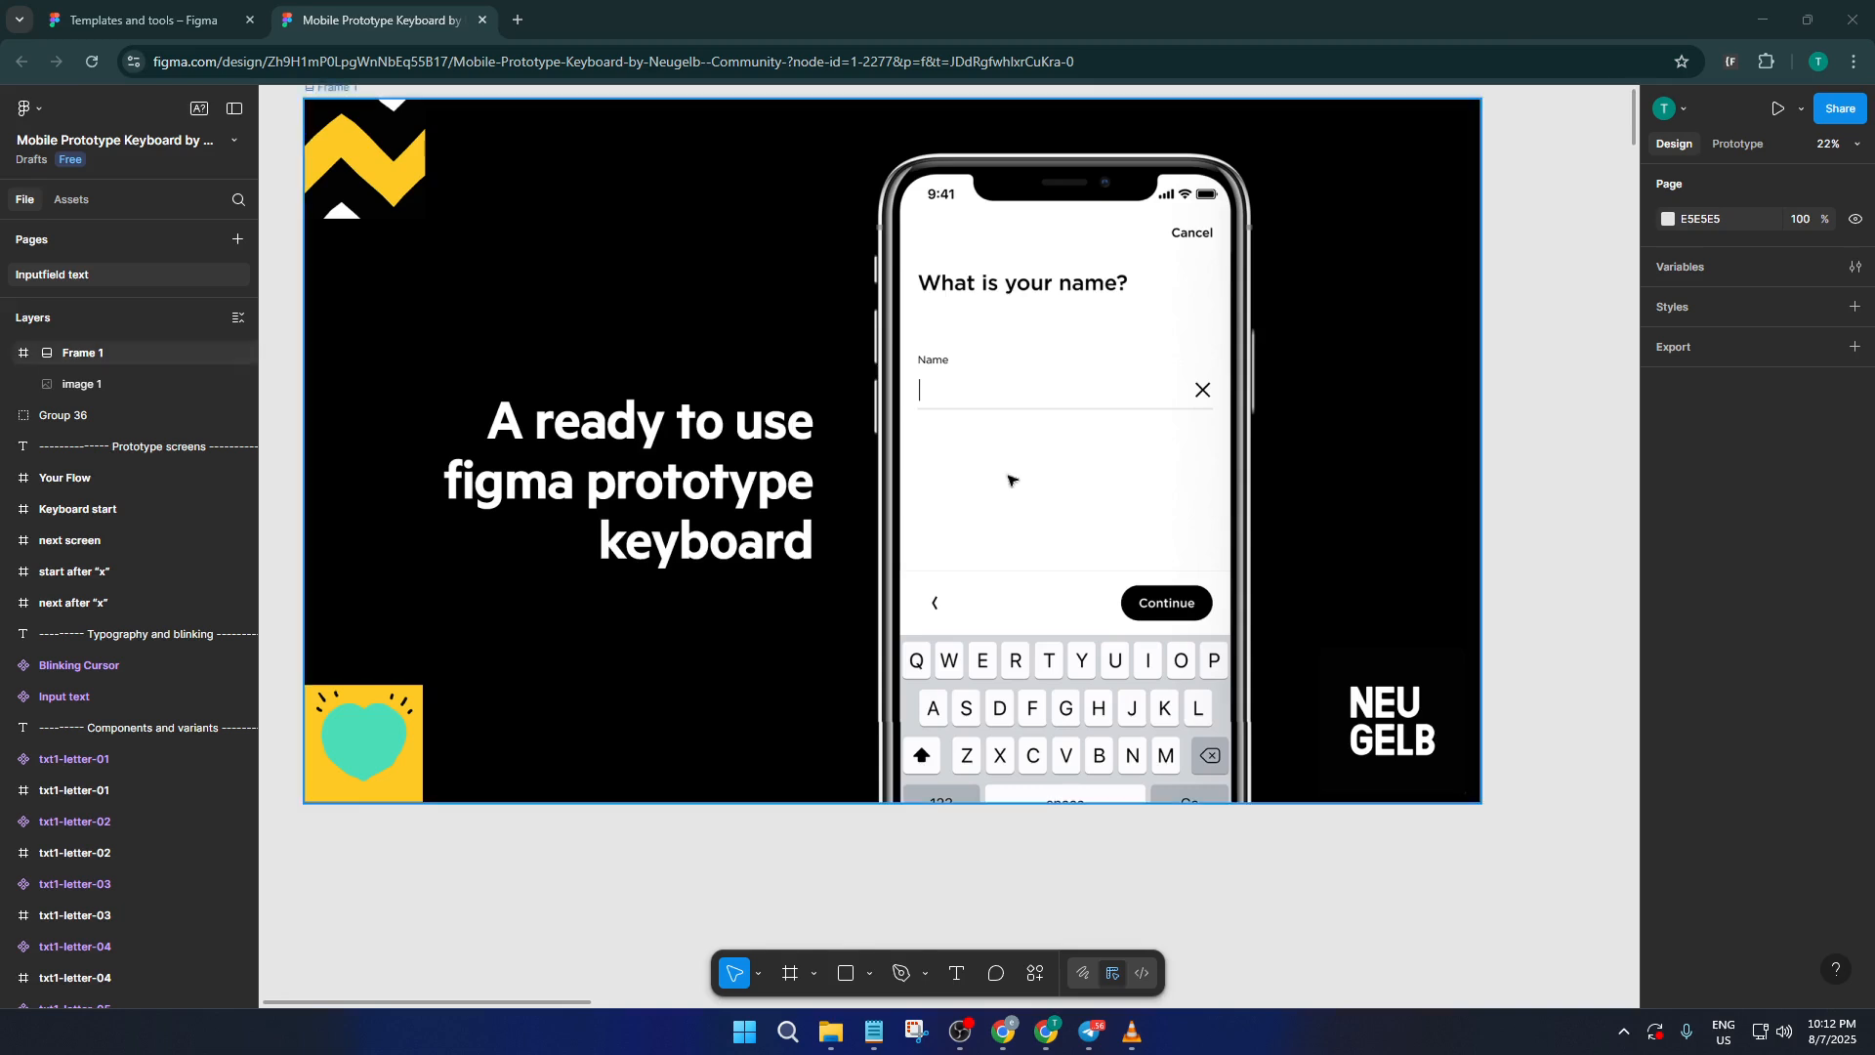
- Return to the Community templates page and close the Mobile Prototype Keyboard preview
left_click(135, 20)
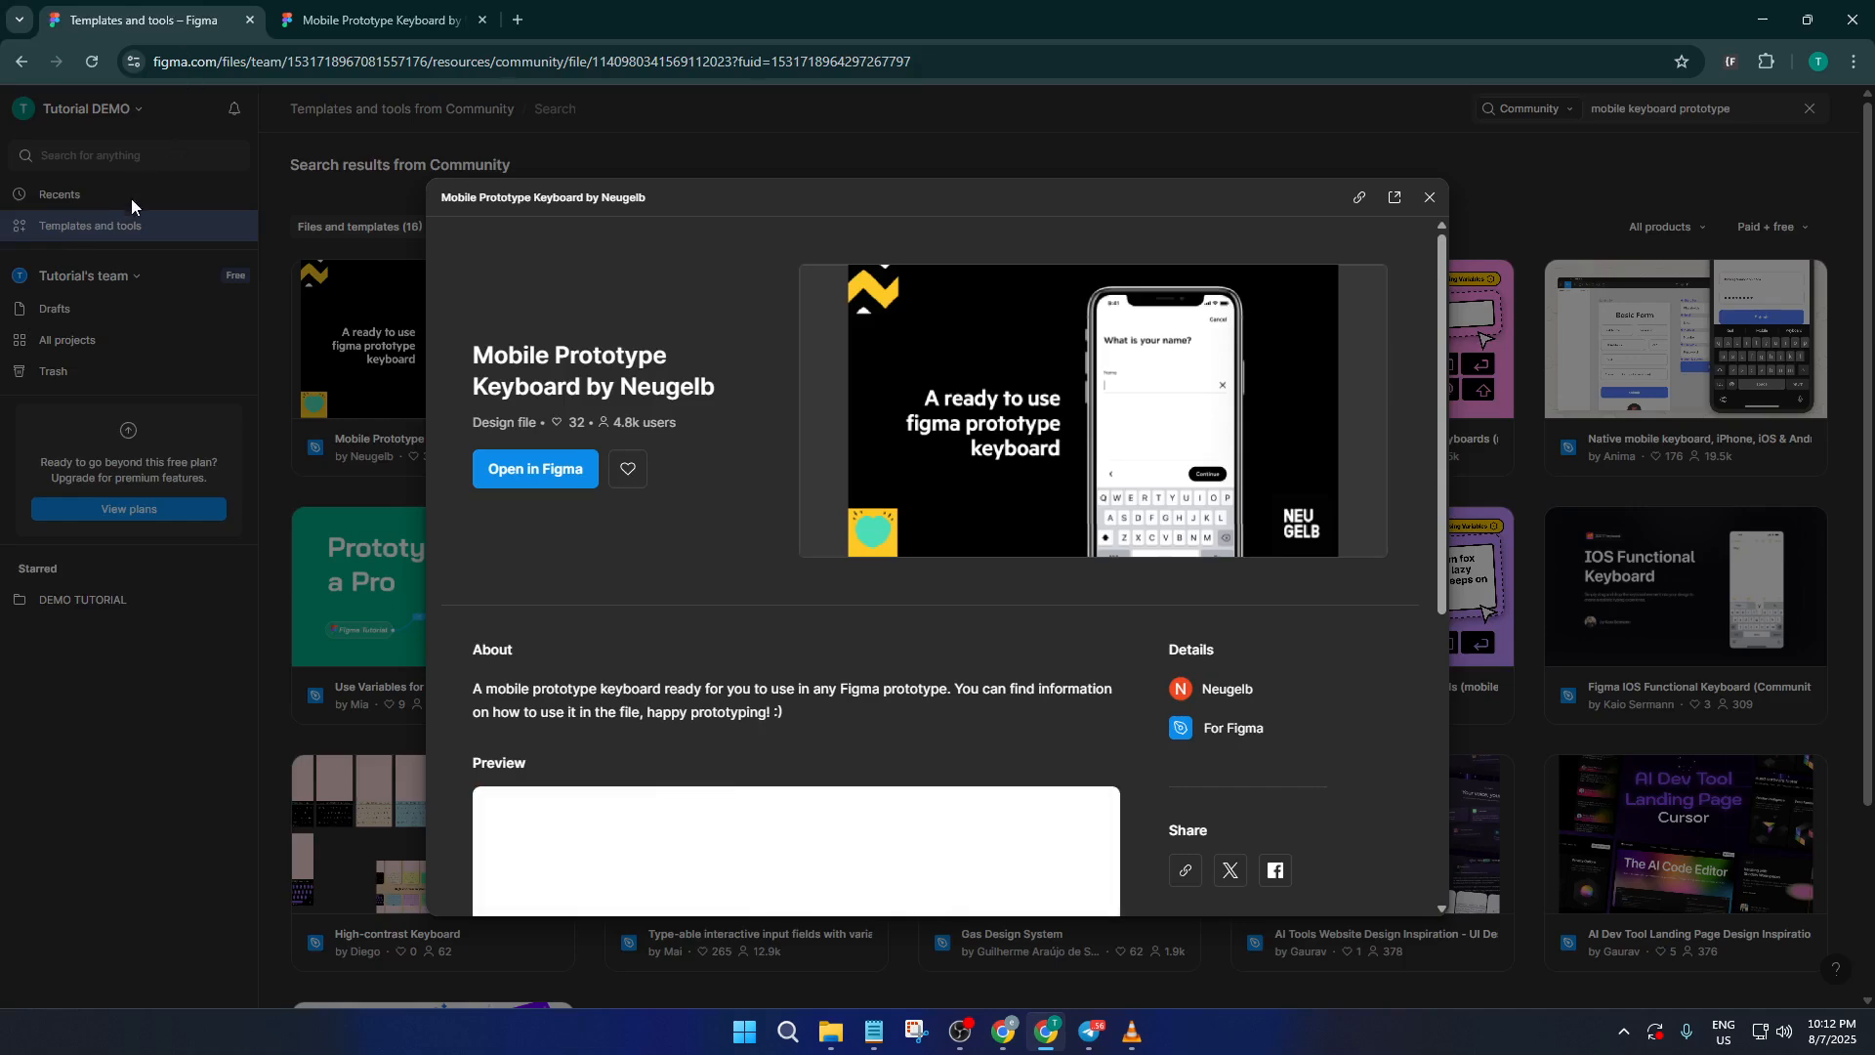
left_click(1428, 197)
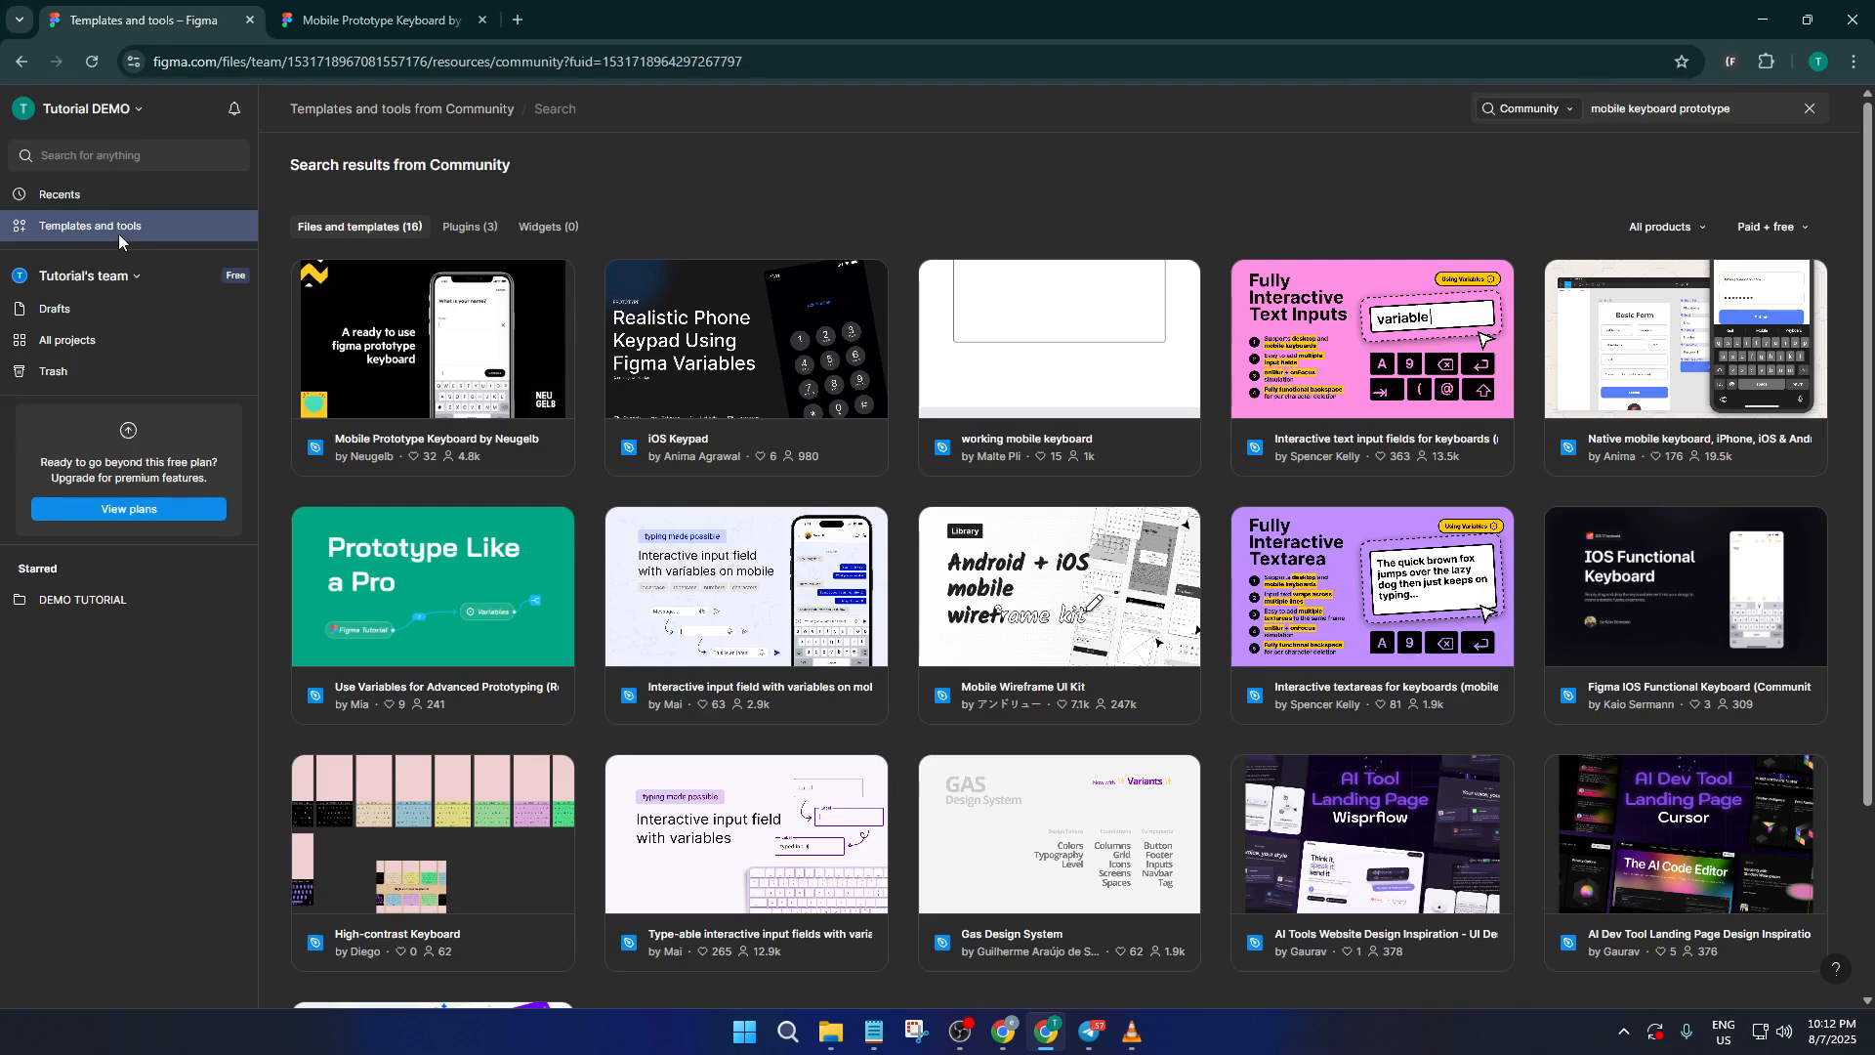
- Clear the Community search and search again for 'mobile keyboard prototype'
left_click(1810, 107)
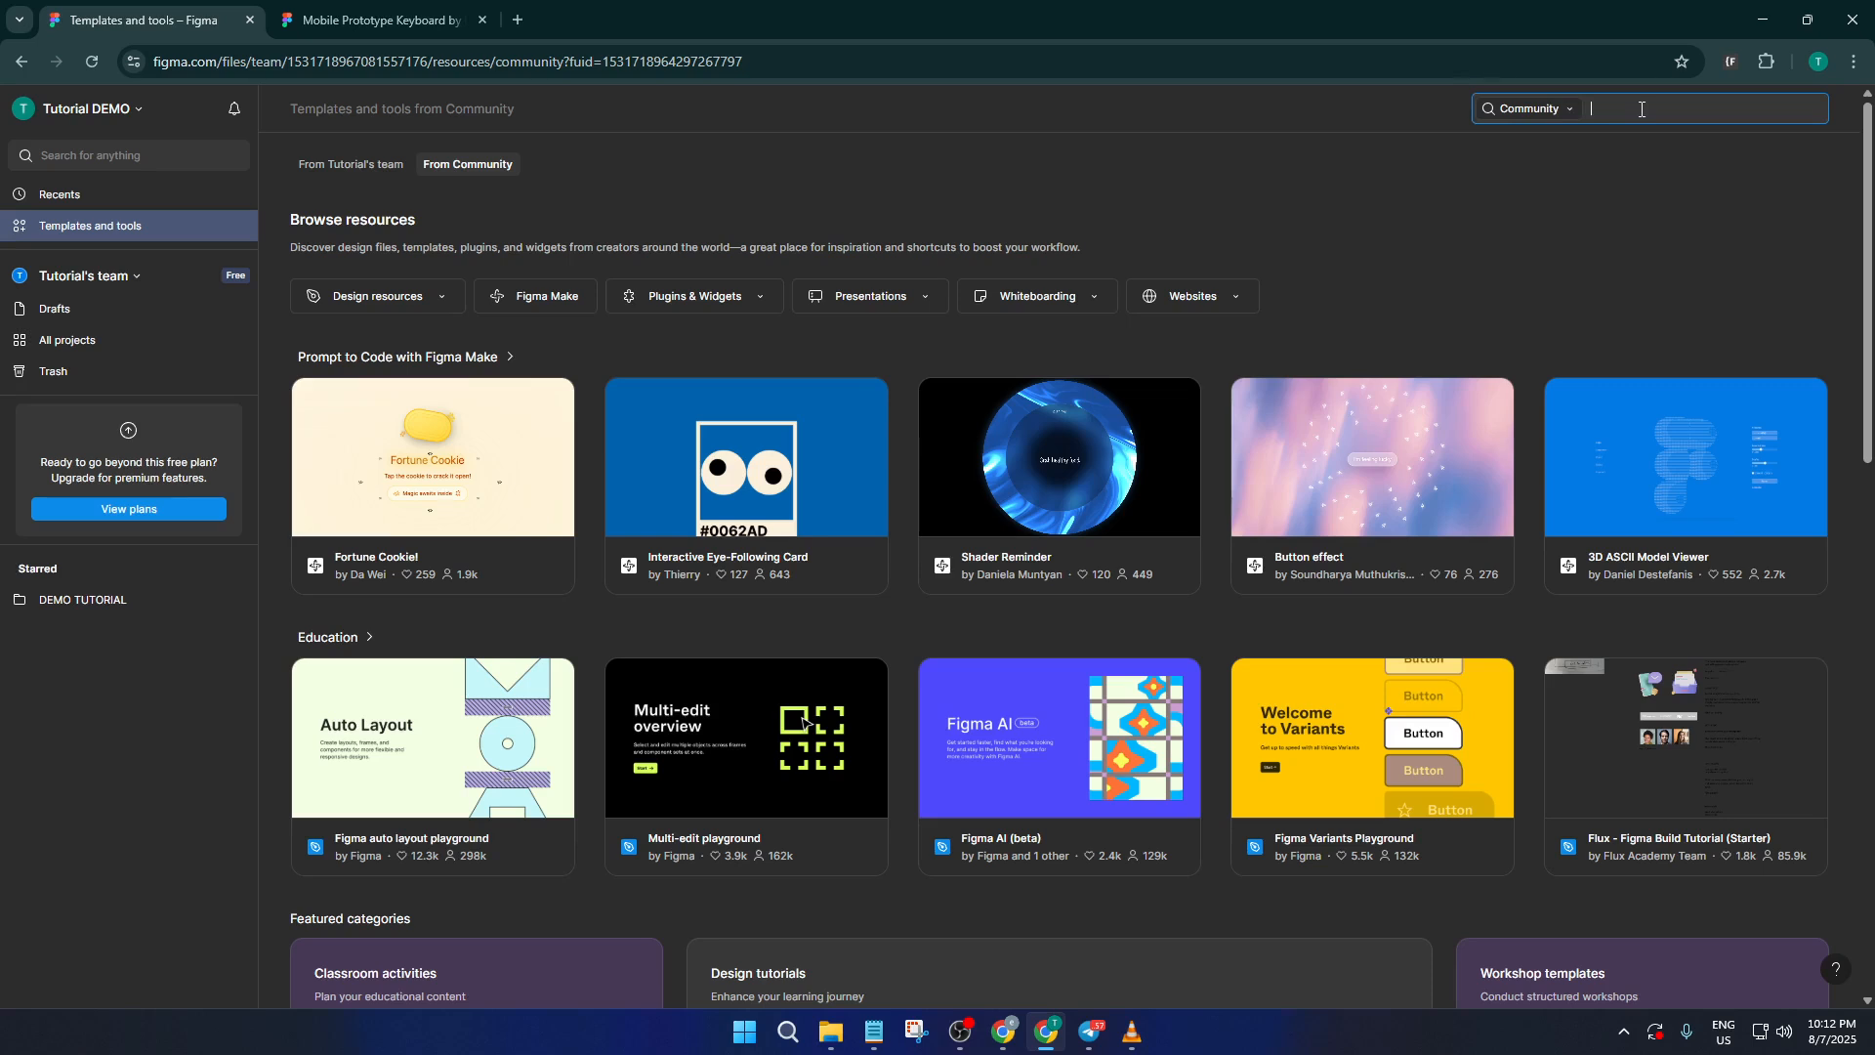
type("mobile keyboard")
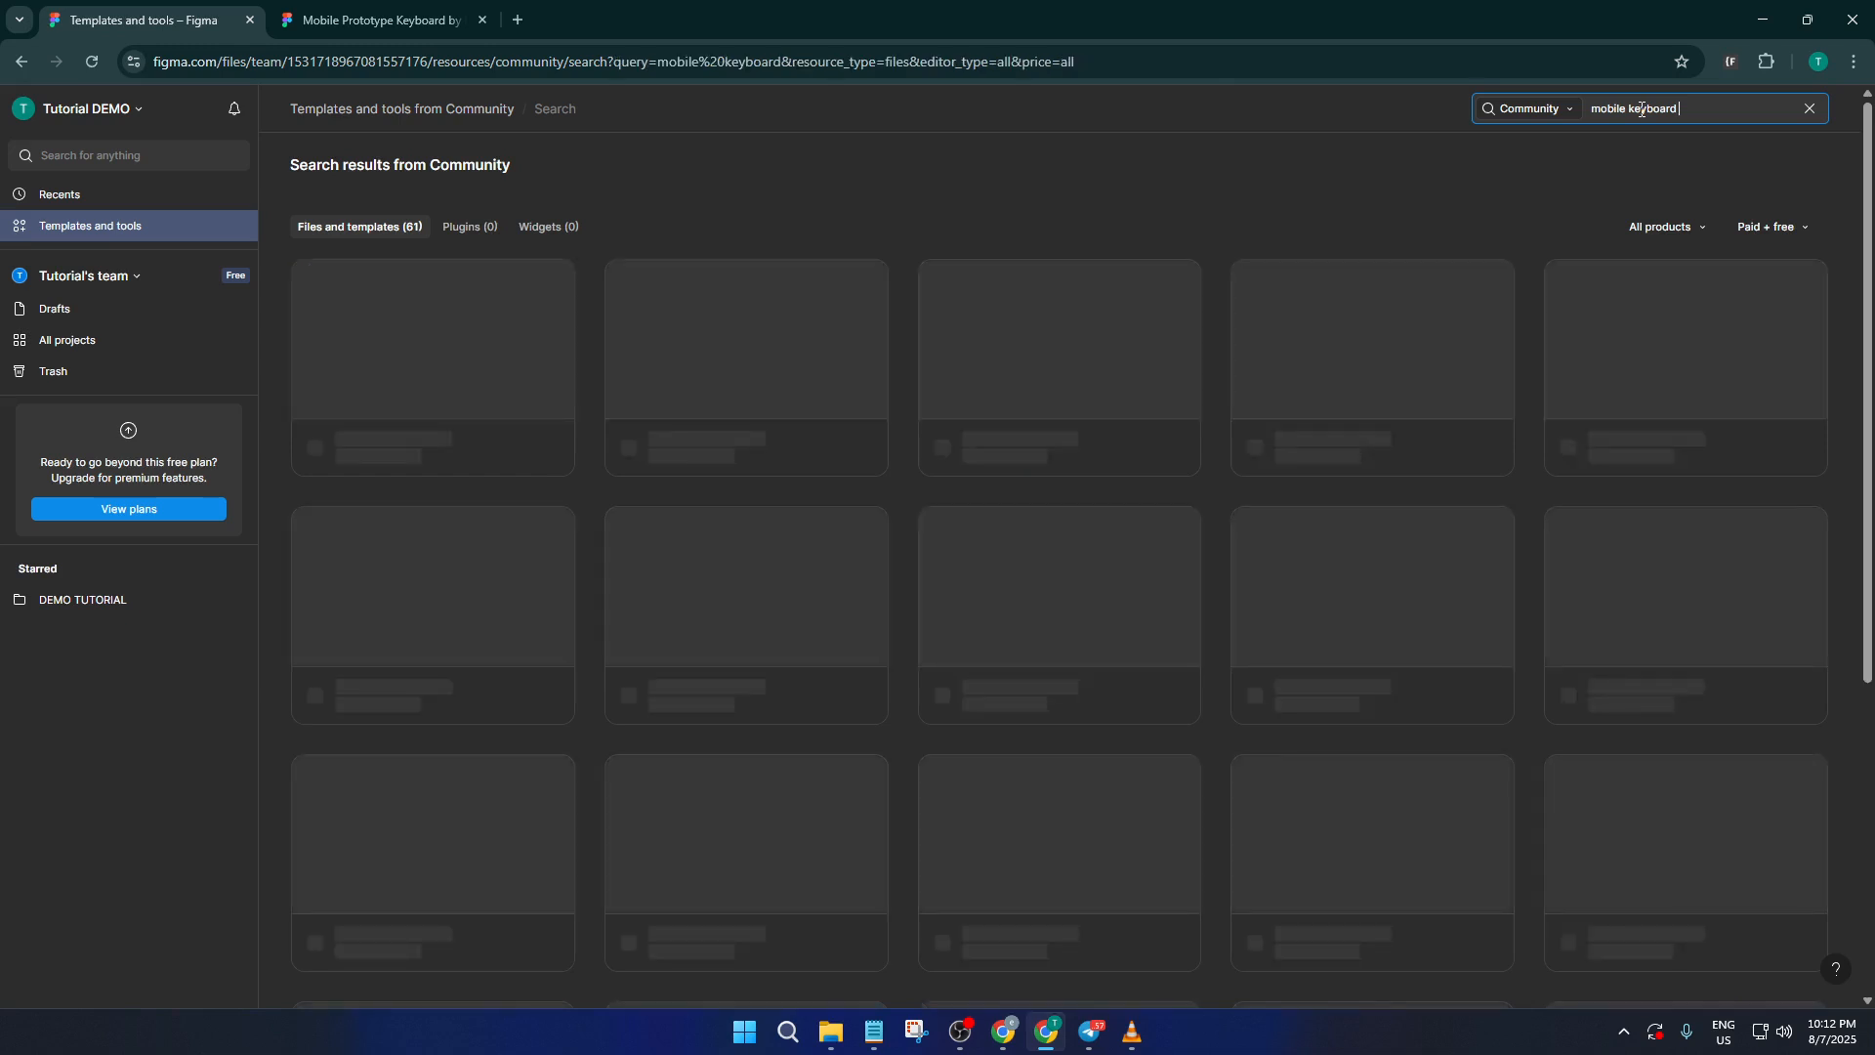
type("ptd")
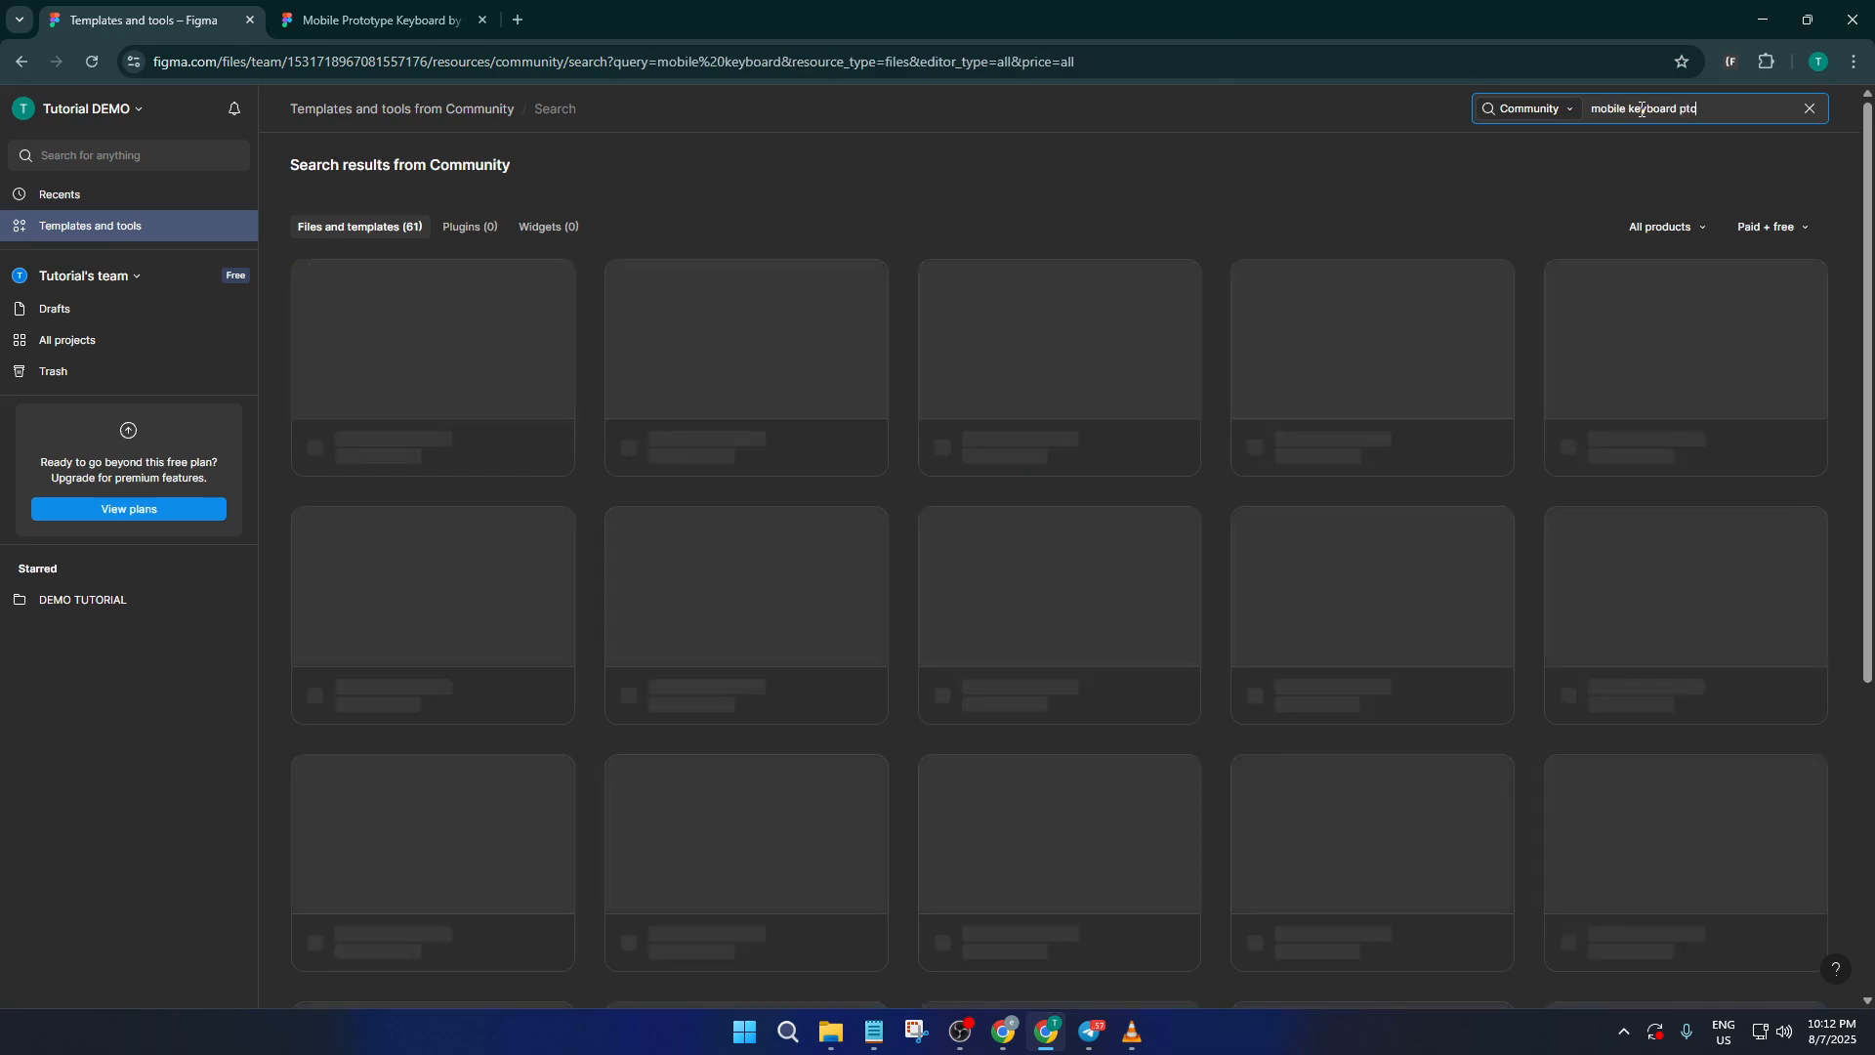
type("ototype")
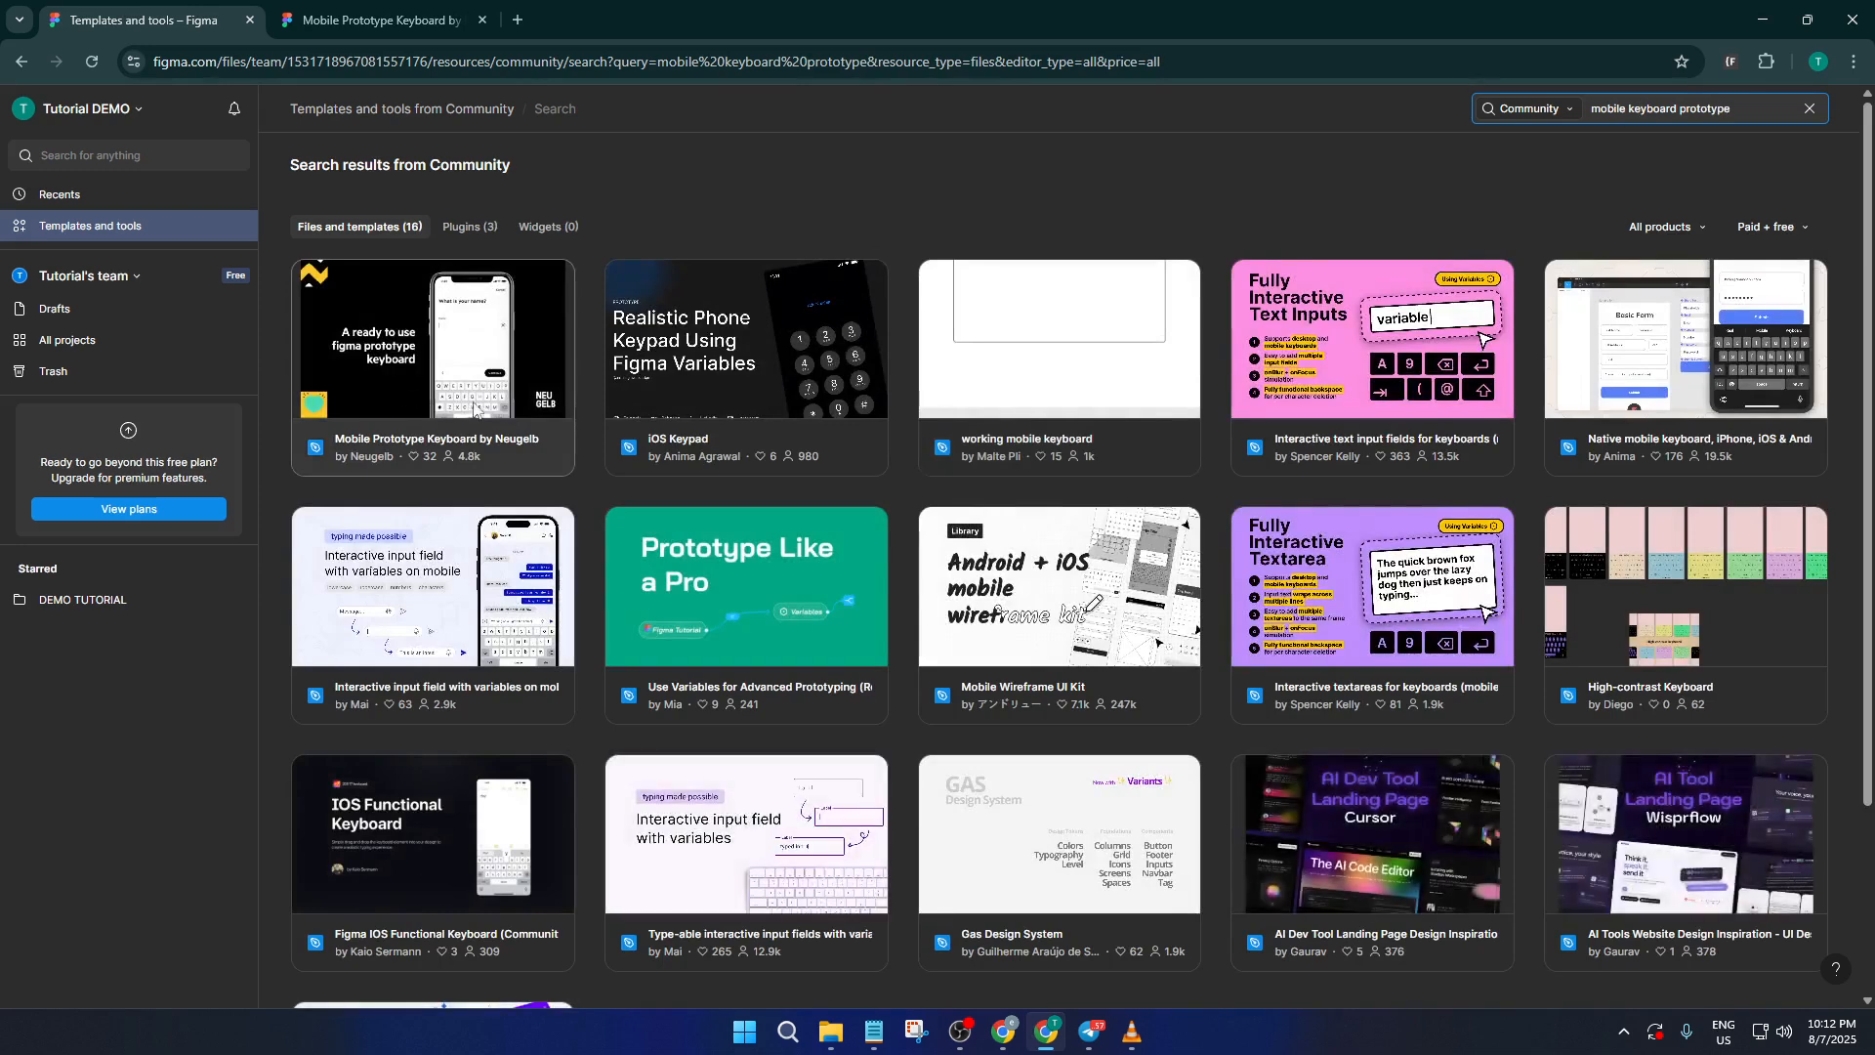
mouse_move(467, 383)
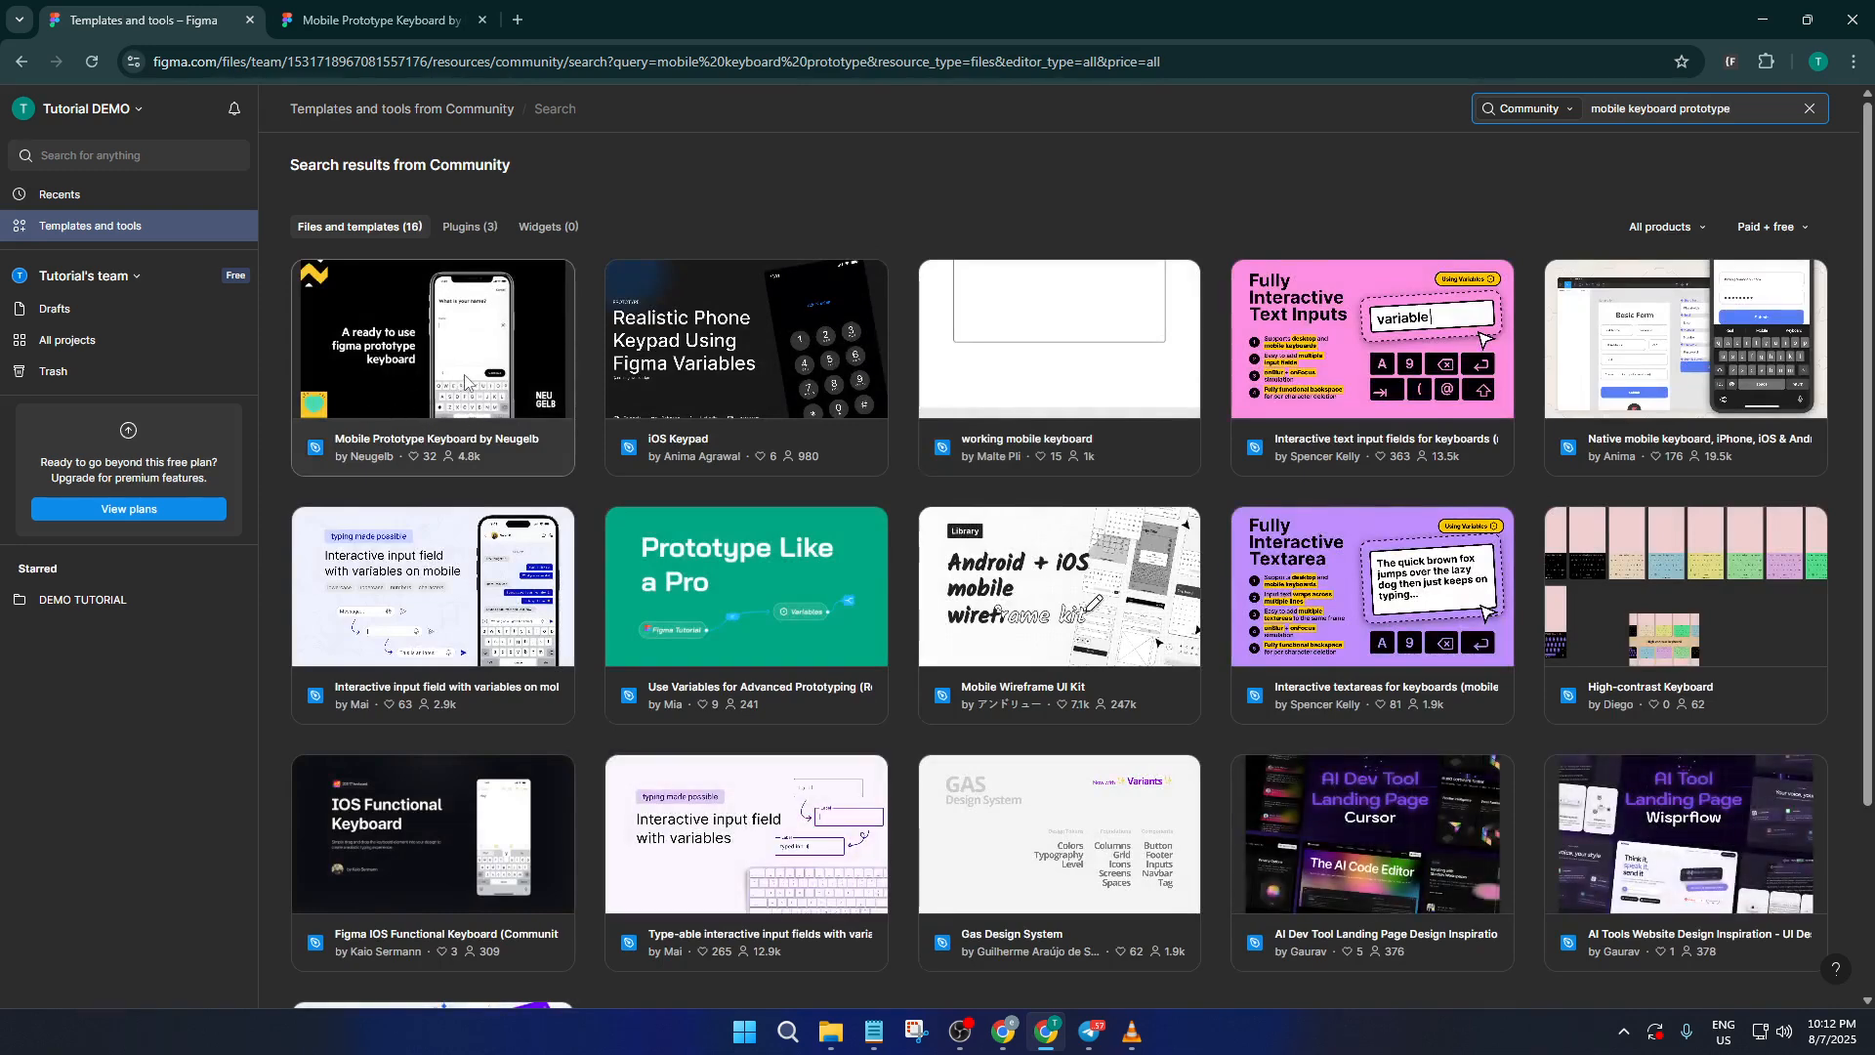
- Open the Mobile Prototype Keyboard by Neugelb file's details from the results
left_click(431, 339)
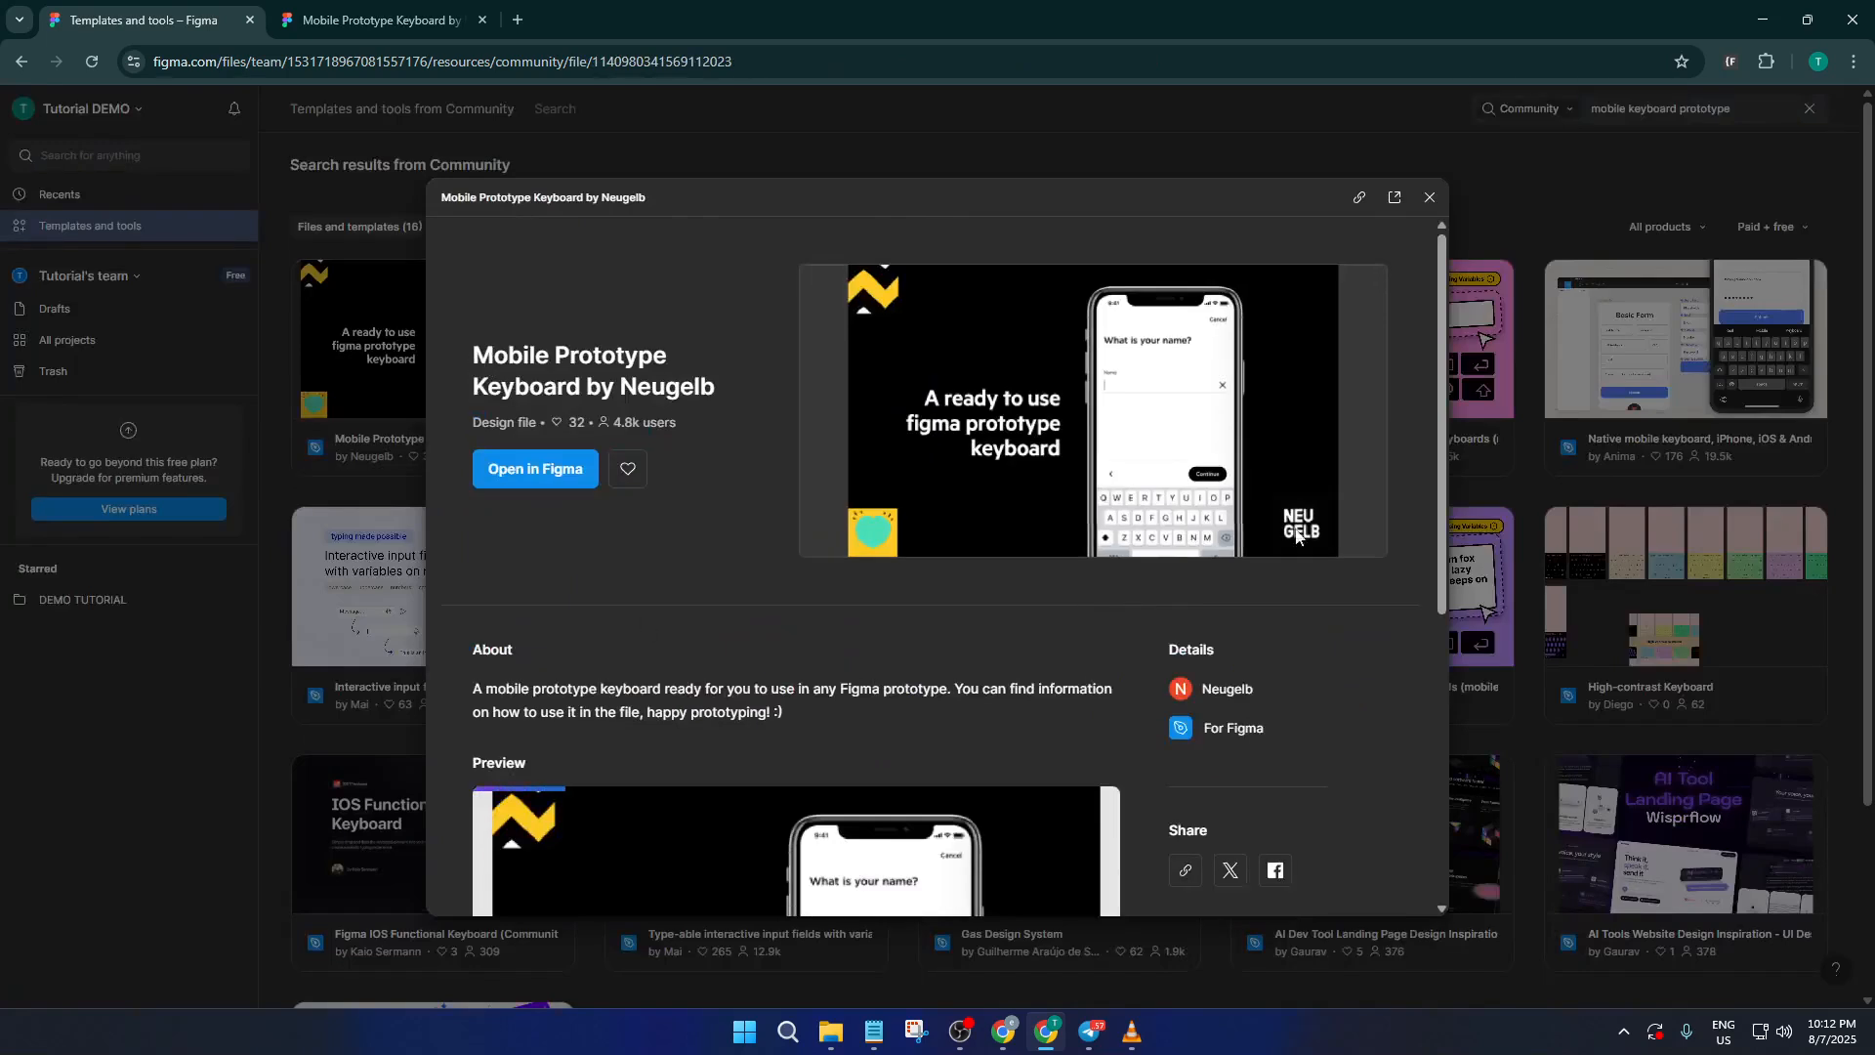
mouse_move(1224, 470)
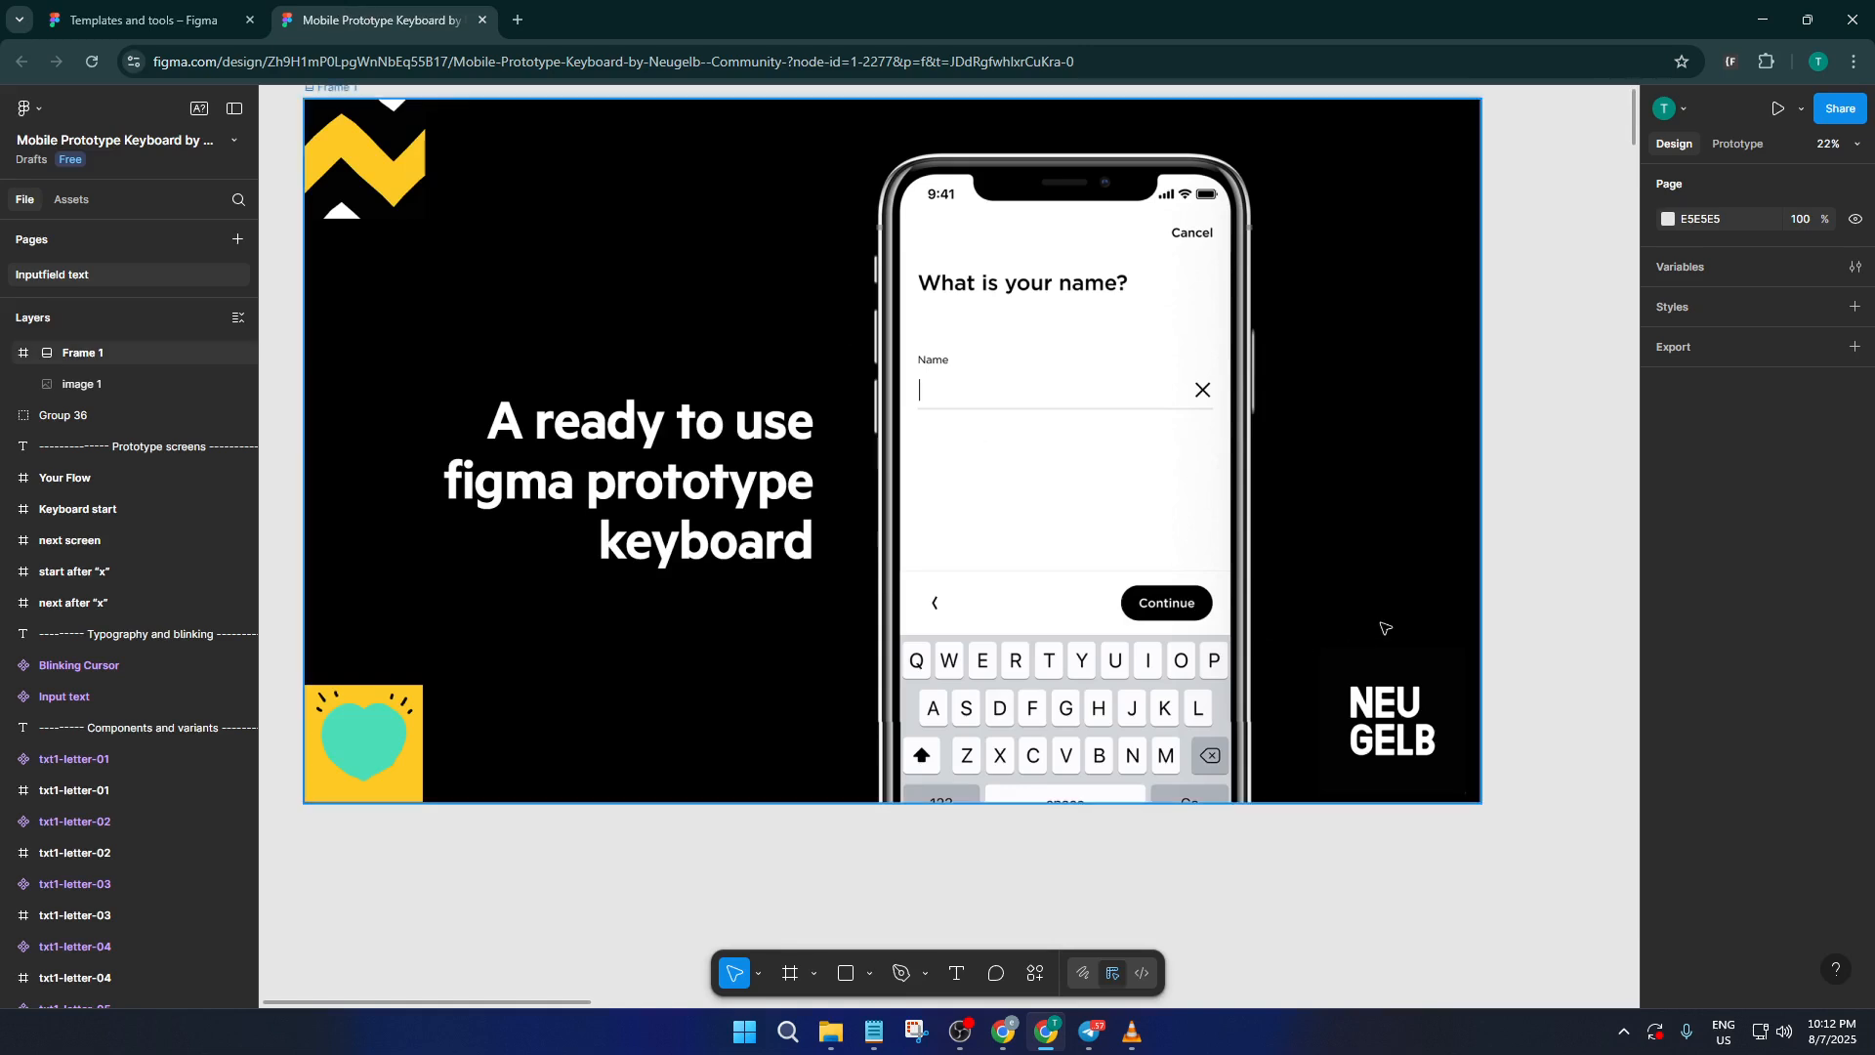
- Scroll through the Alphabetical Keyboard board's txt1-letter and txt2-letter component sets
scroll("down", 3)
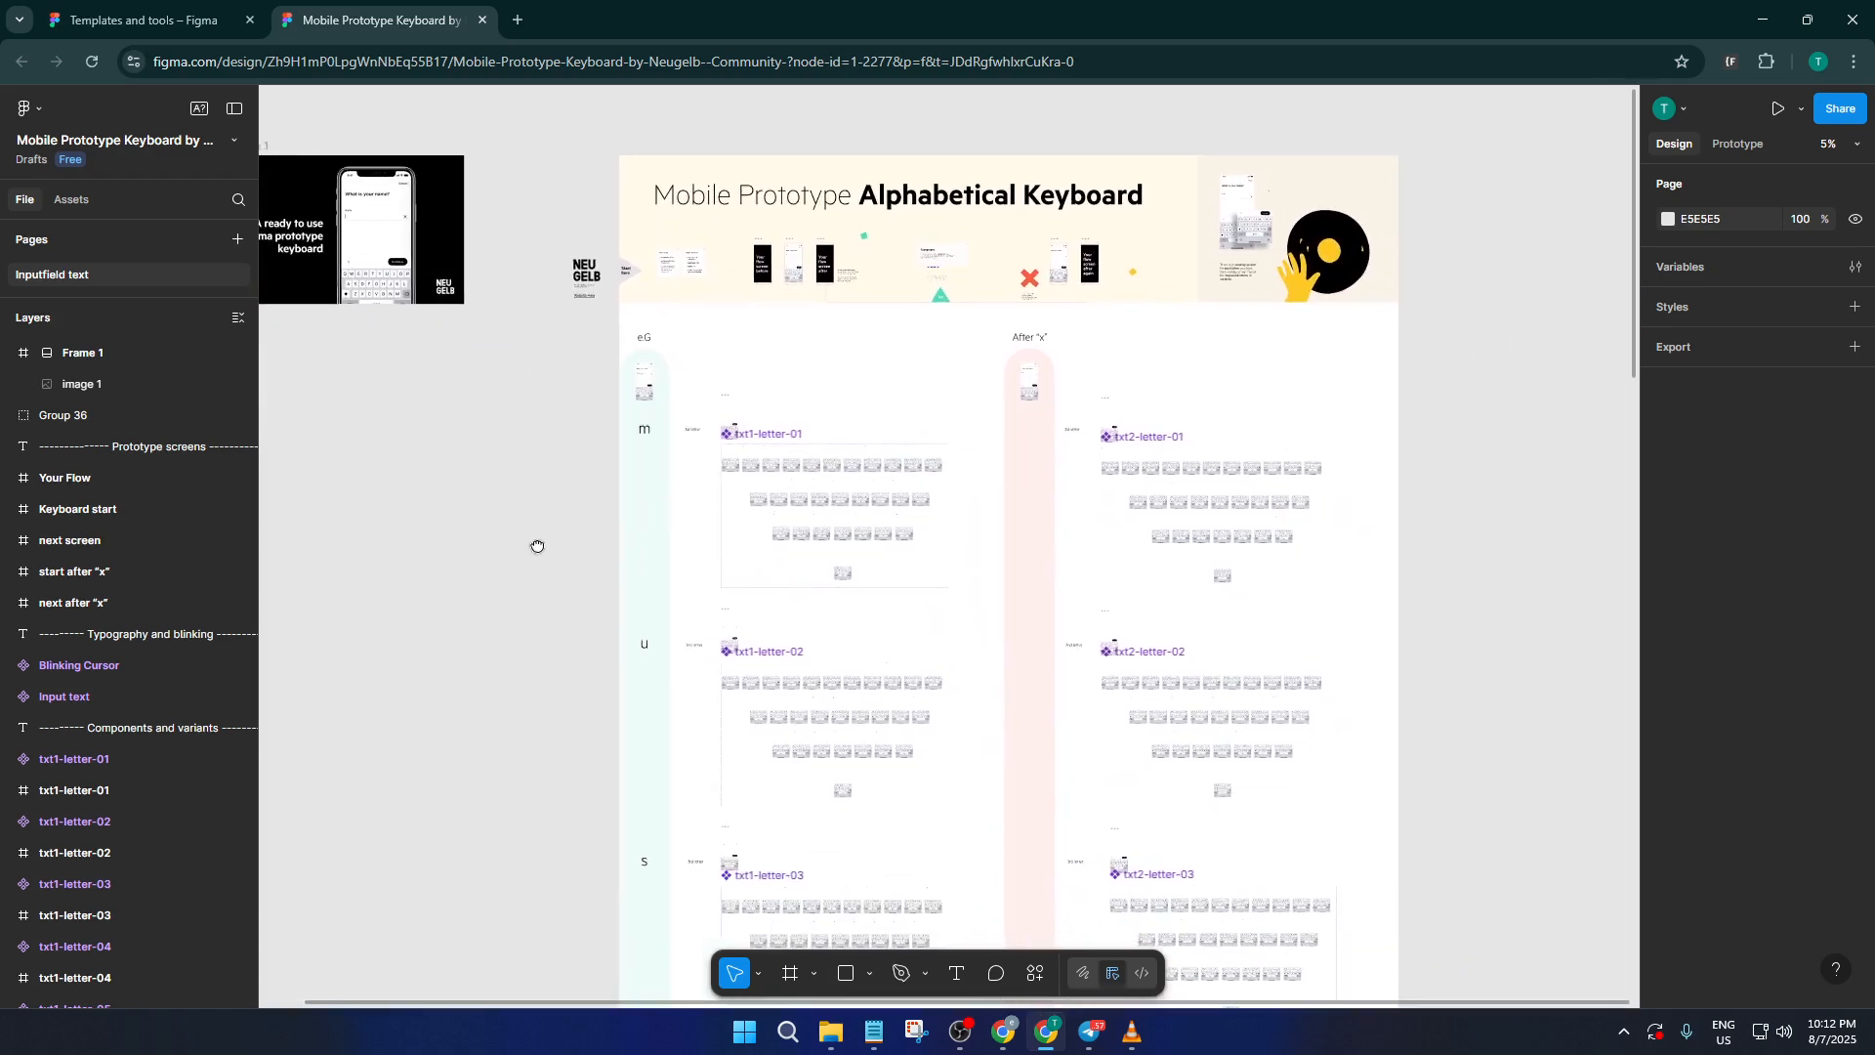
scroll("down", 3)
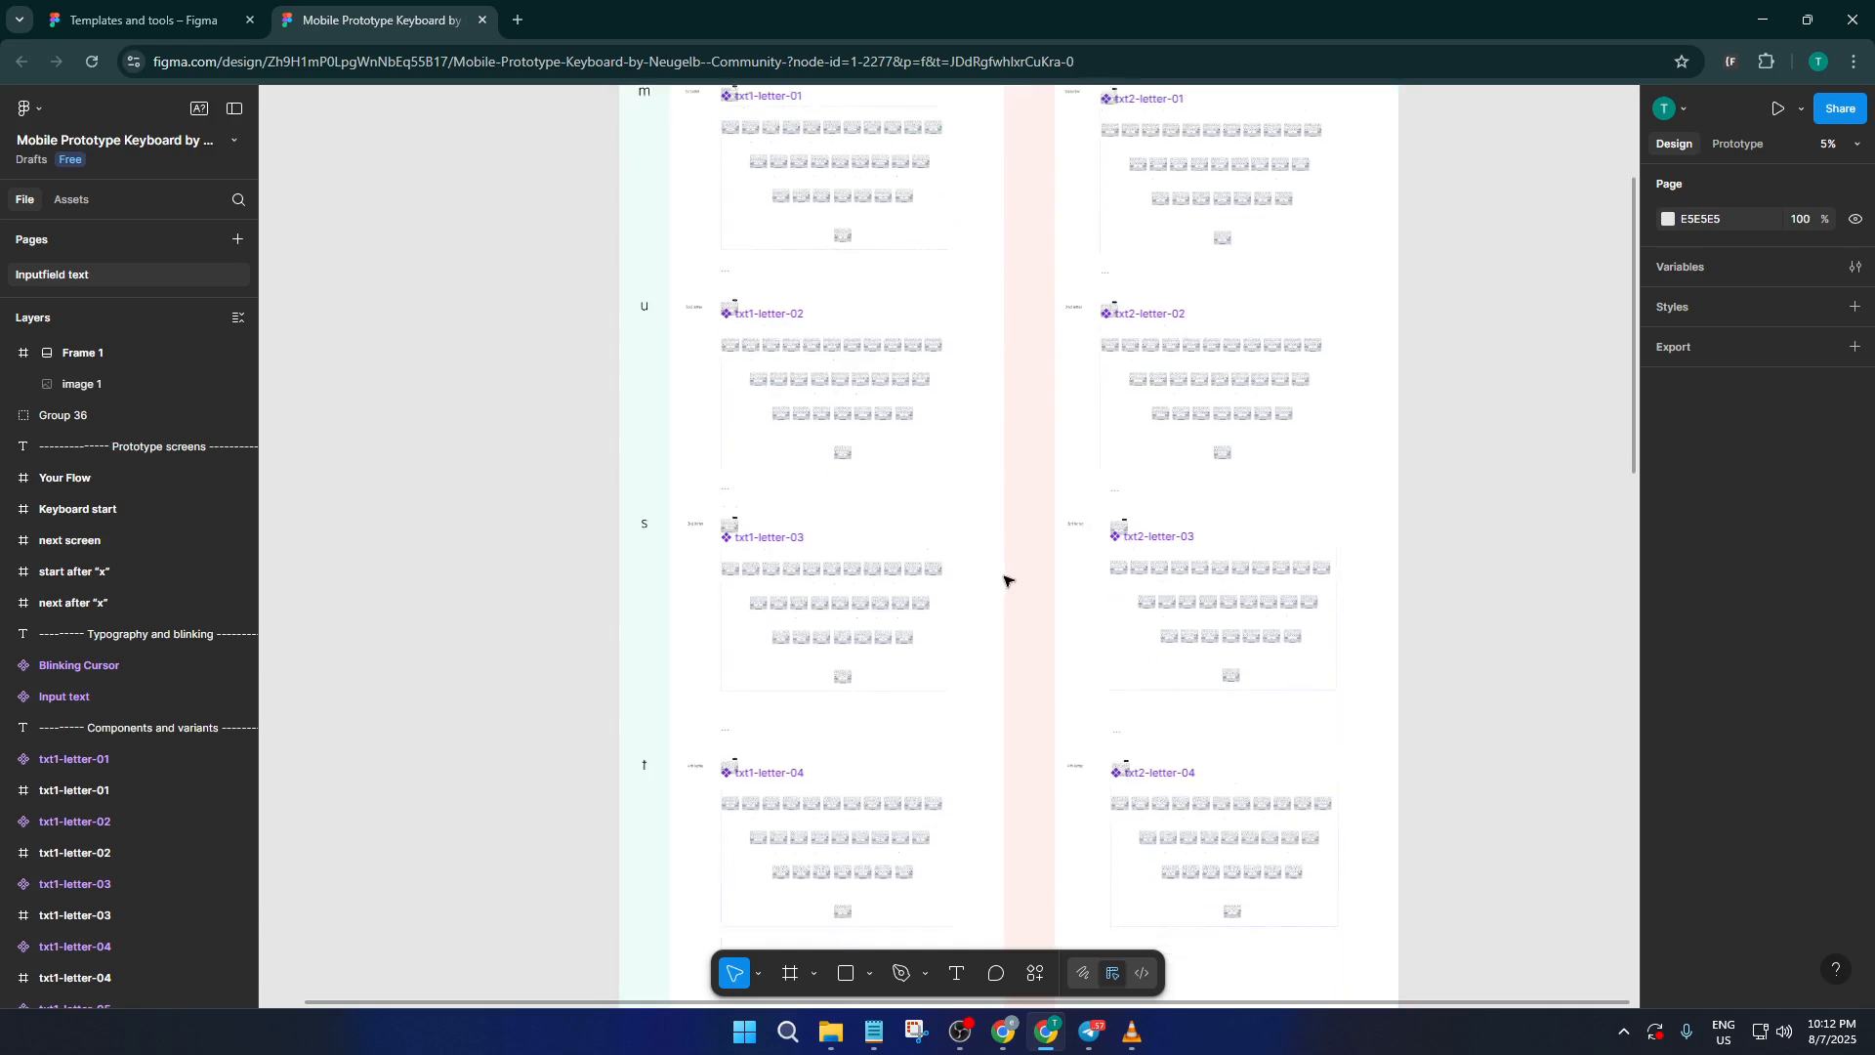
scroll("down", 3)
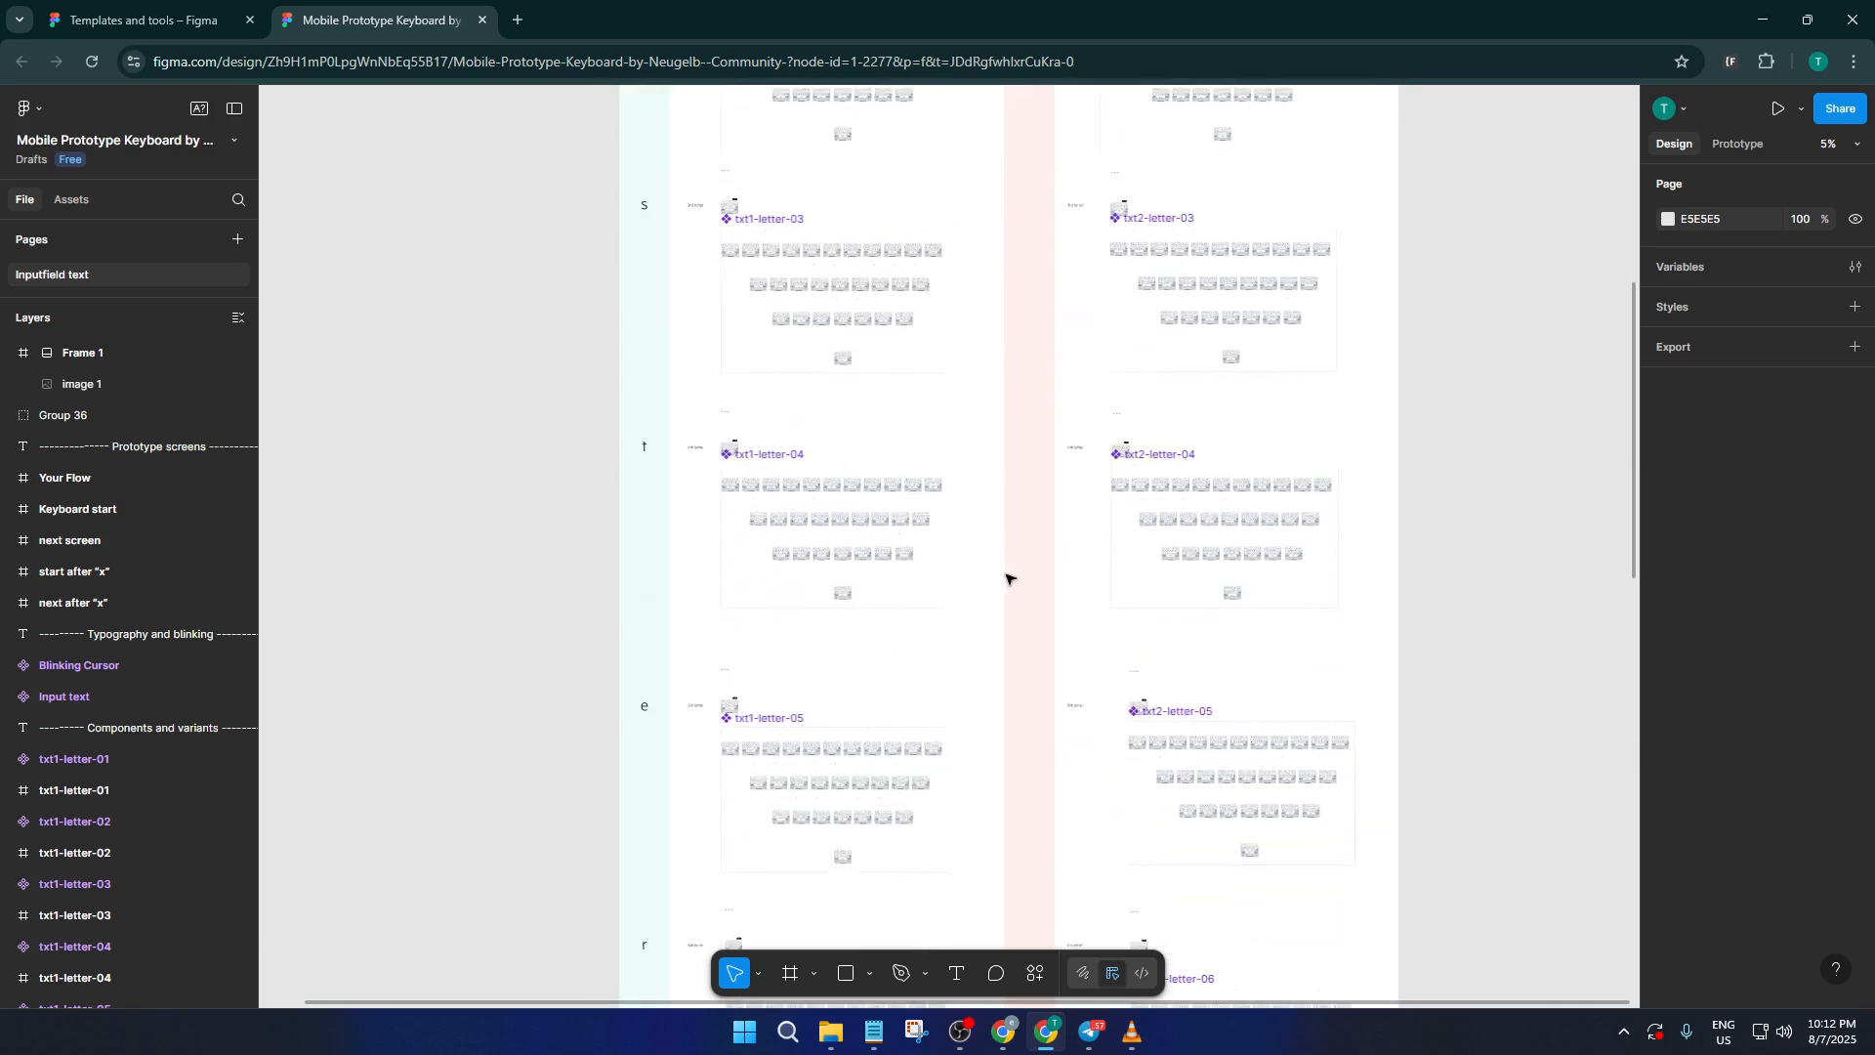
scroll("down", 3)
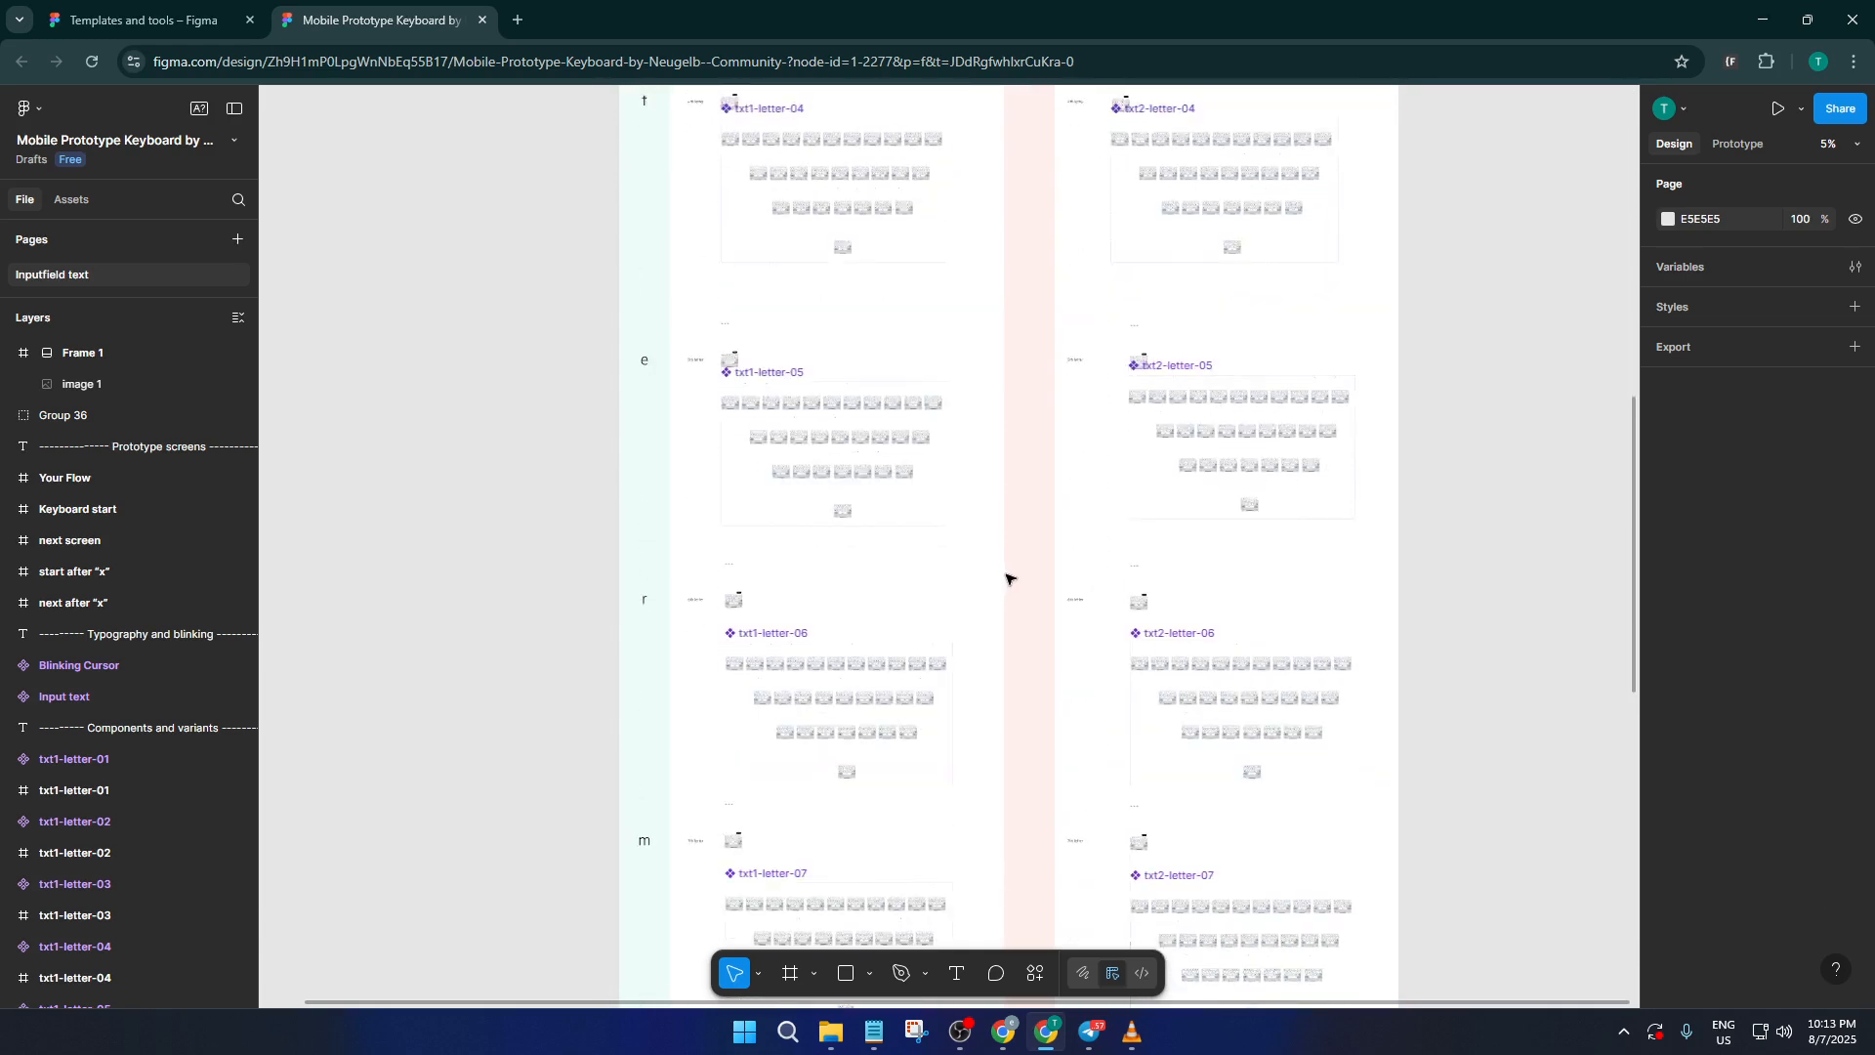
scroll("down", 3)
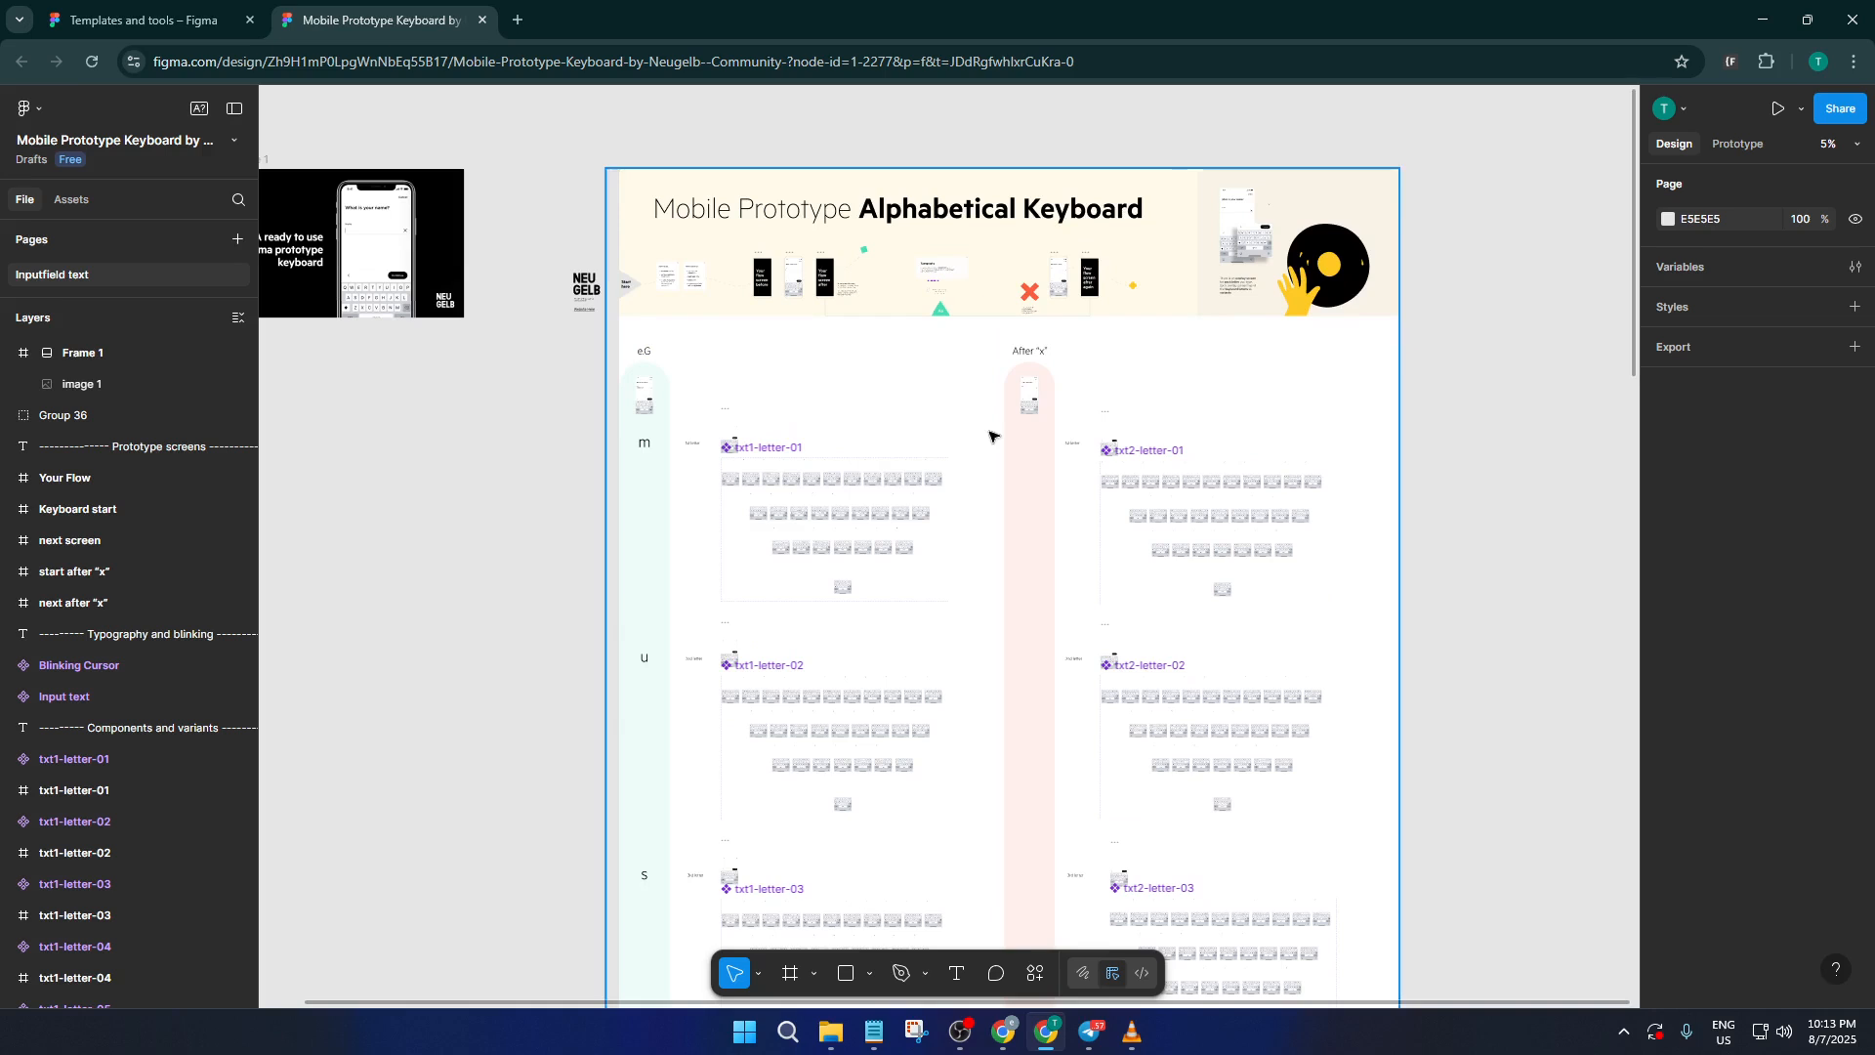
- Deselect the canvas and review the Your Flow, Keyboard start and next screen frames down to the cover
left_click(794, 505)
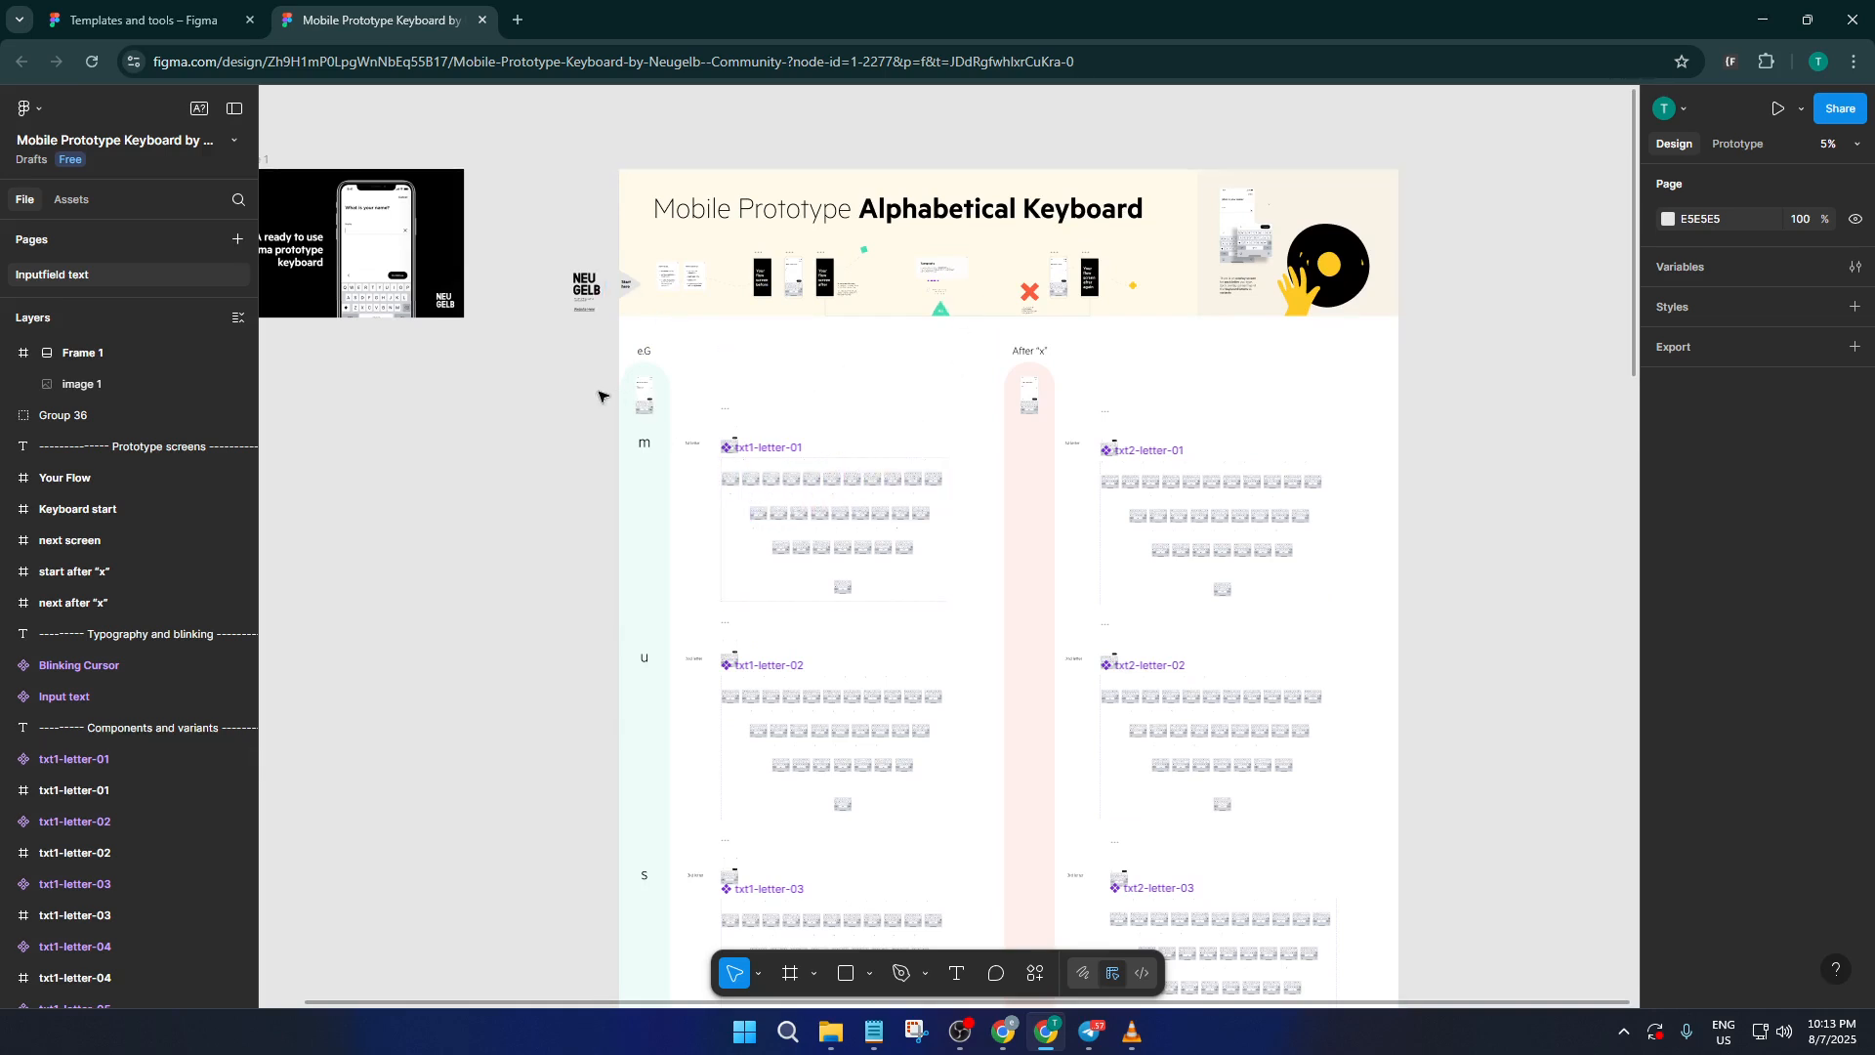
left_click(763, 447)
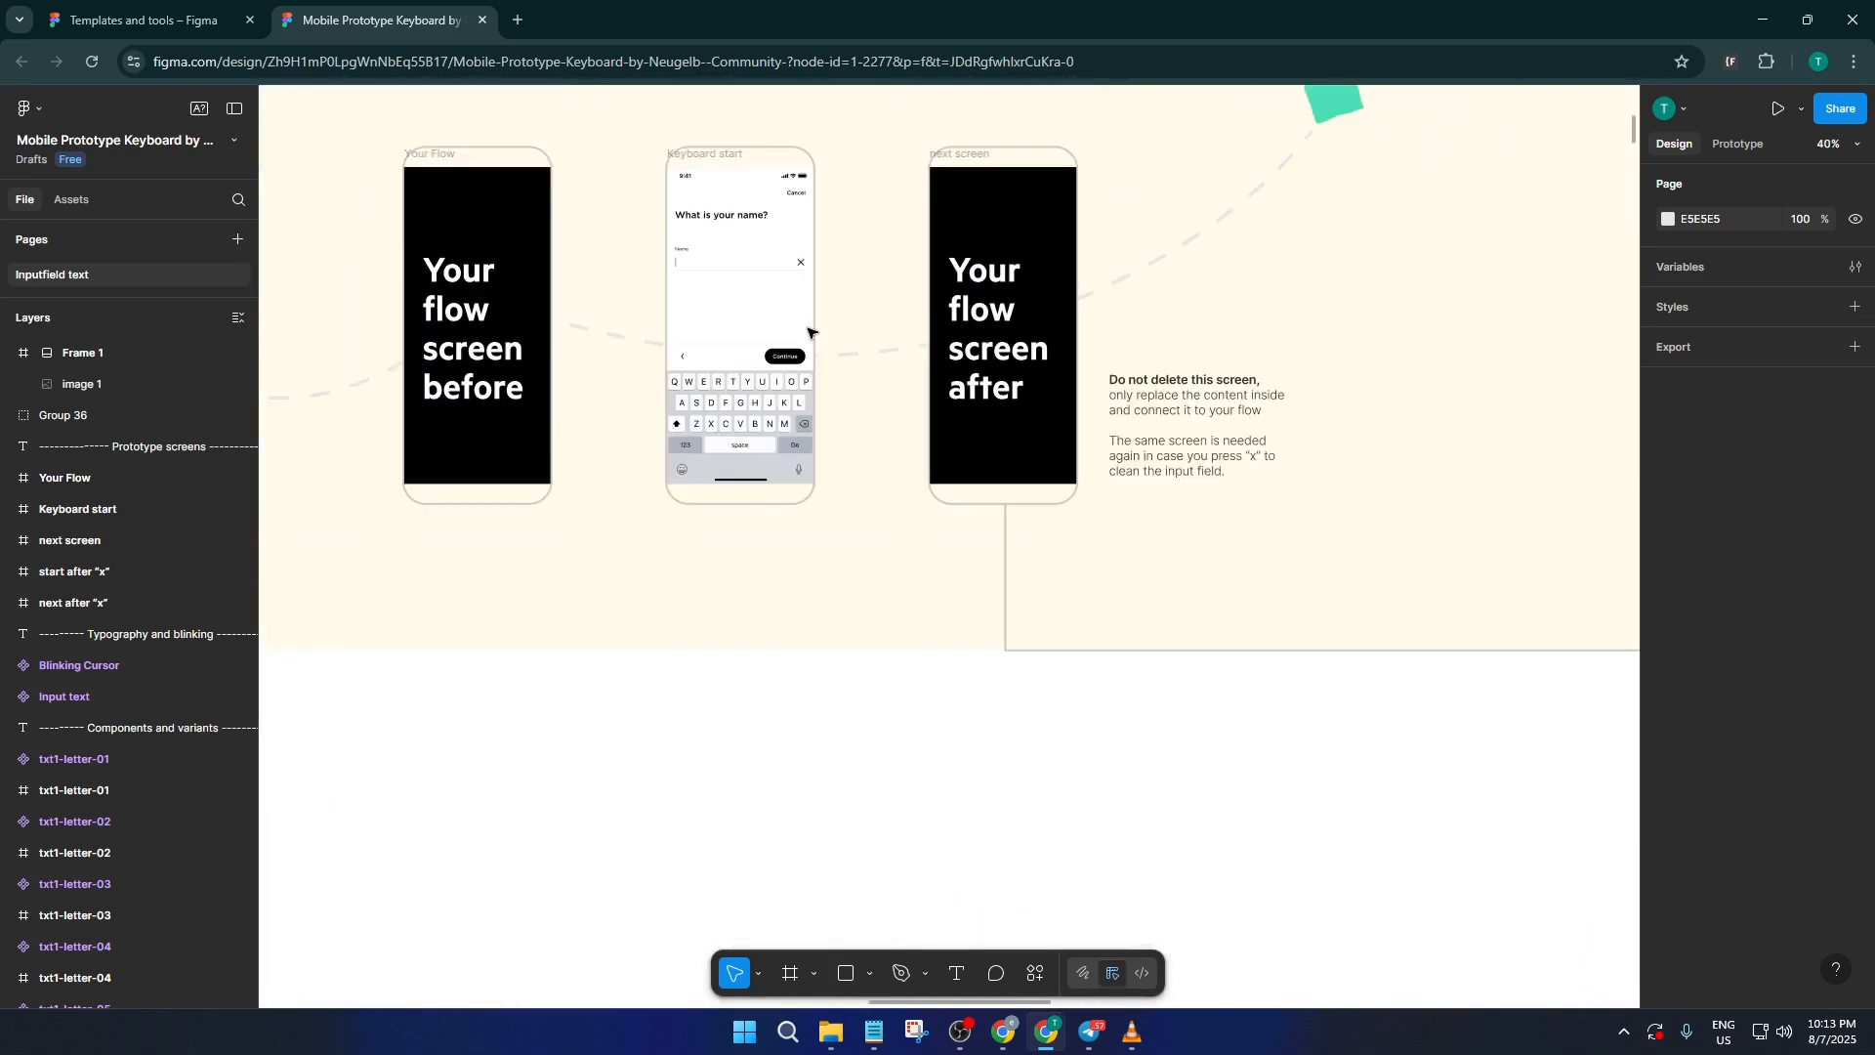
scroll("down", 3)
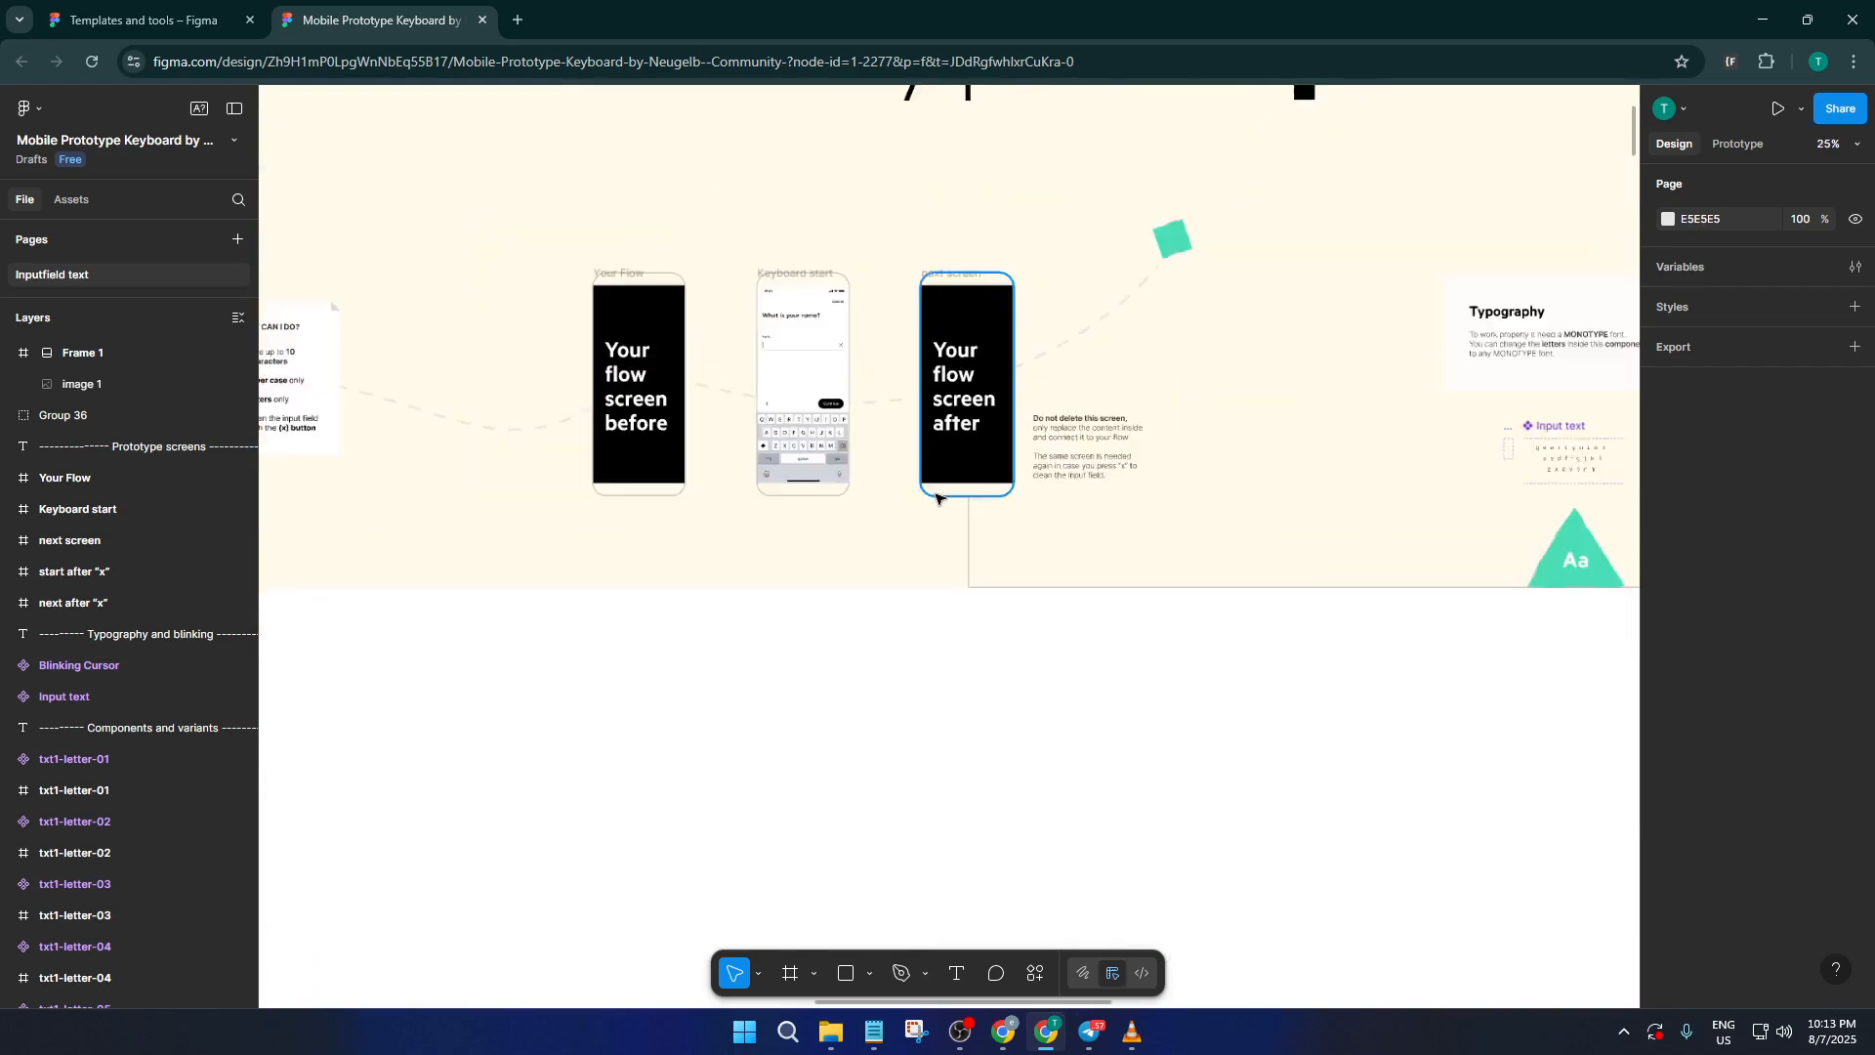
scroll("down", 3)
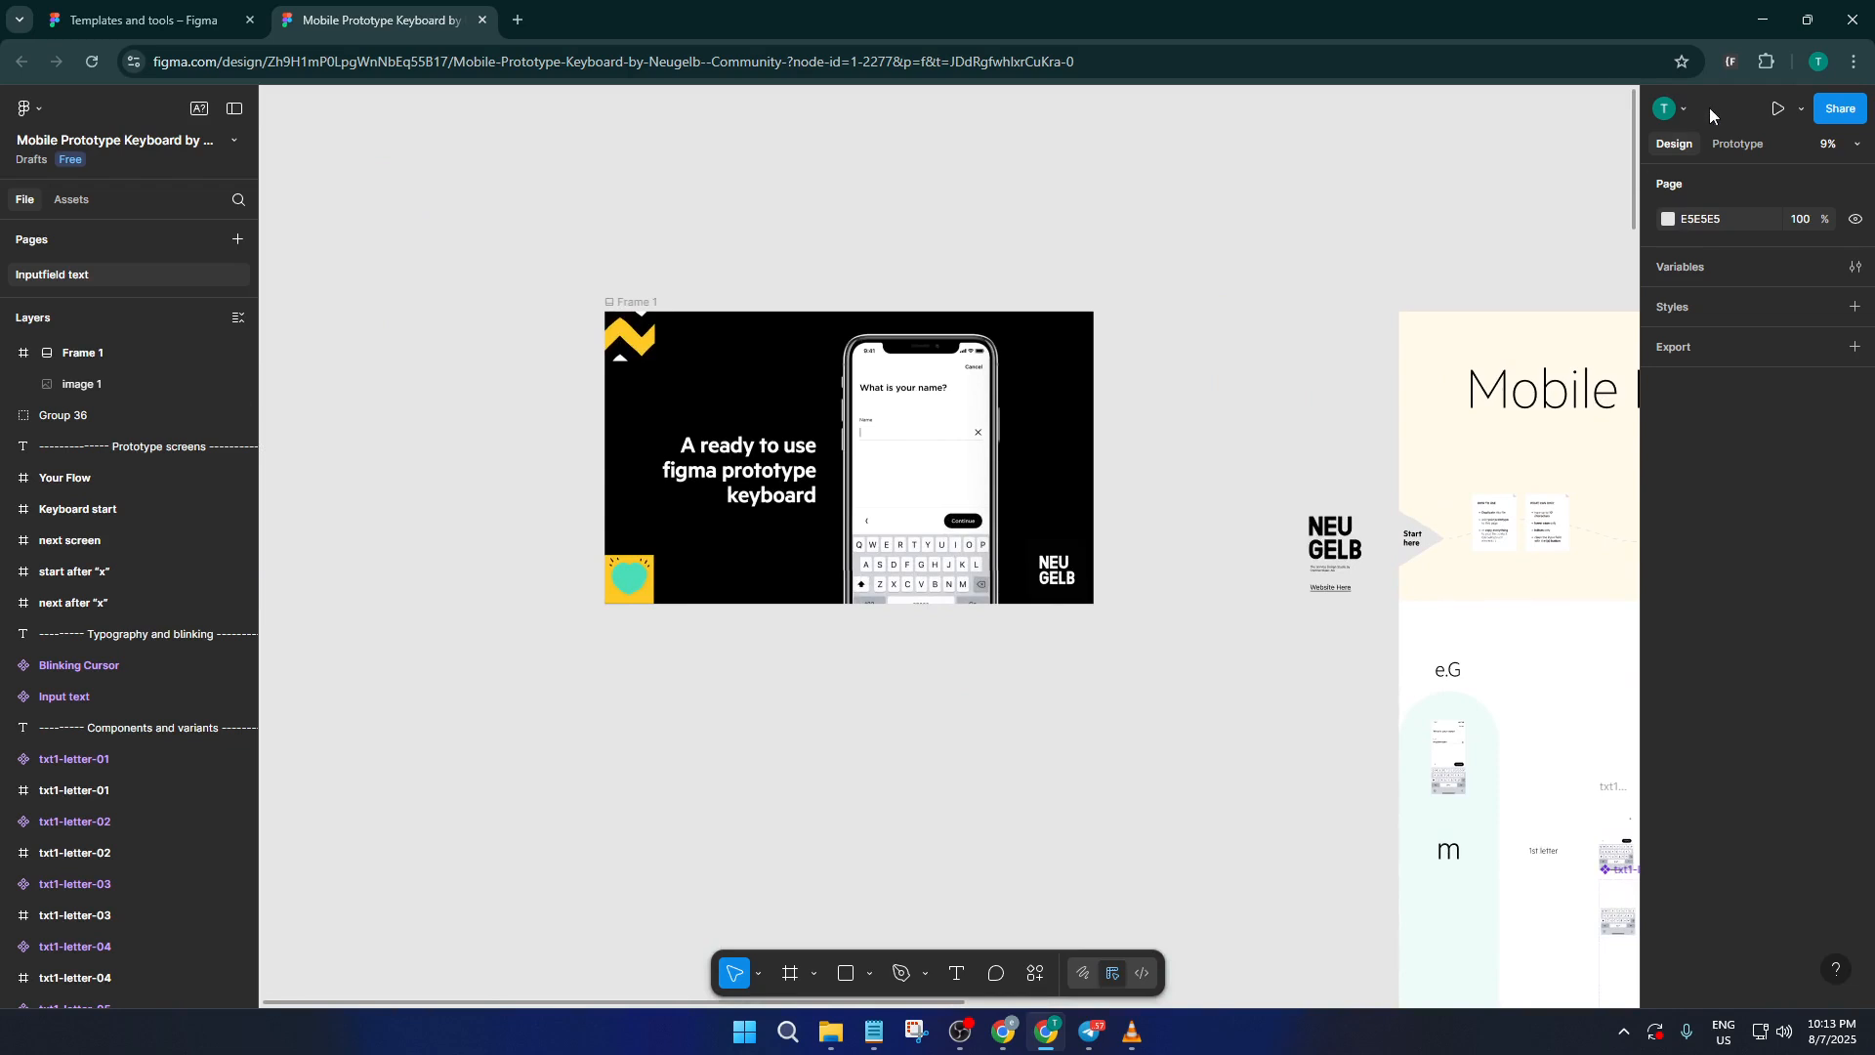
- Start the prototype preview as an iPhone X showing the 'What is your name?' screen
left_click(1778, 108)
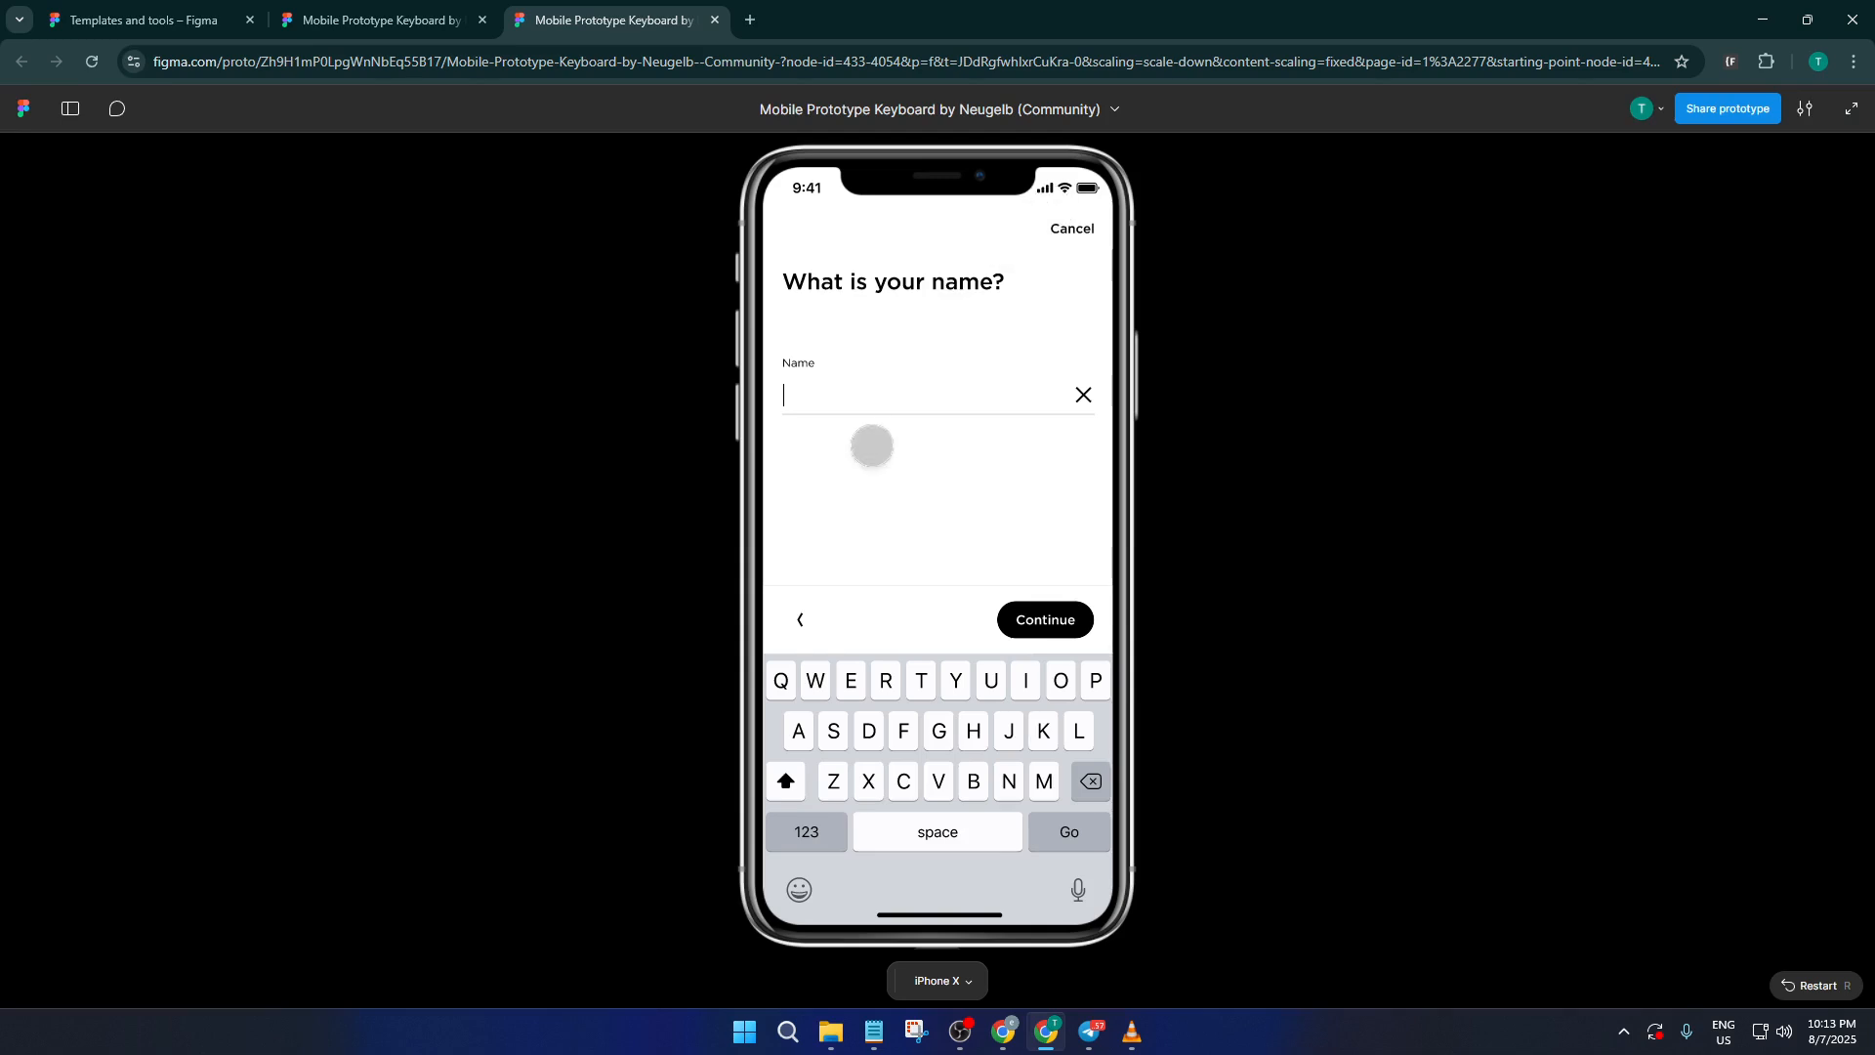
- Tap the on-screen keys Q, W, E, R, T, Y, I, O, space, O so the Name field reads 'qwertyioo'
left_click(780, 680)
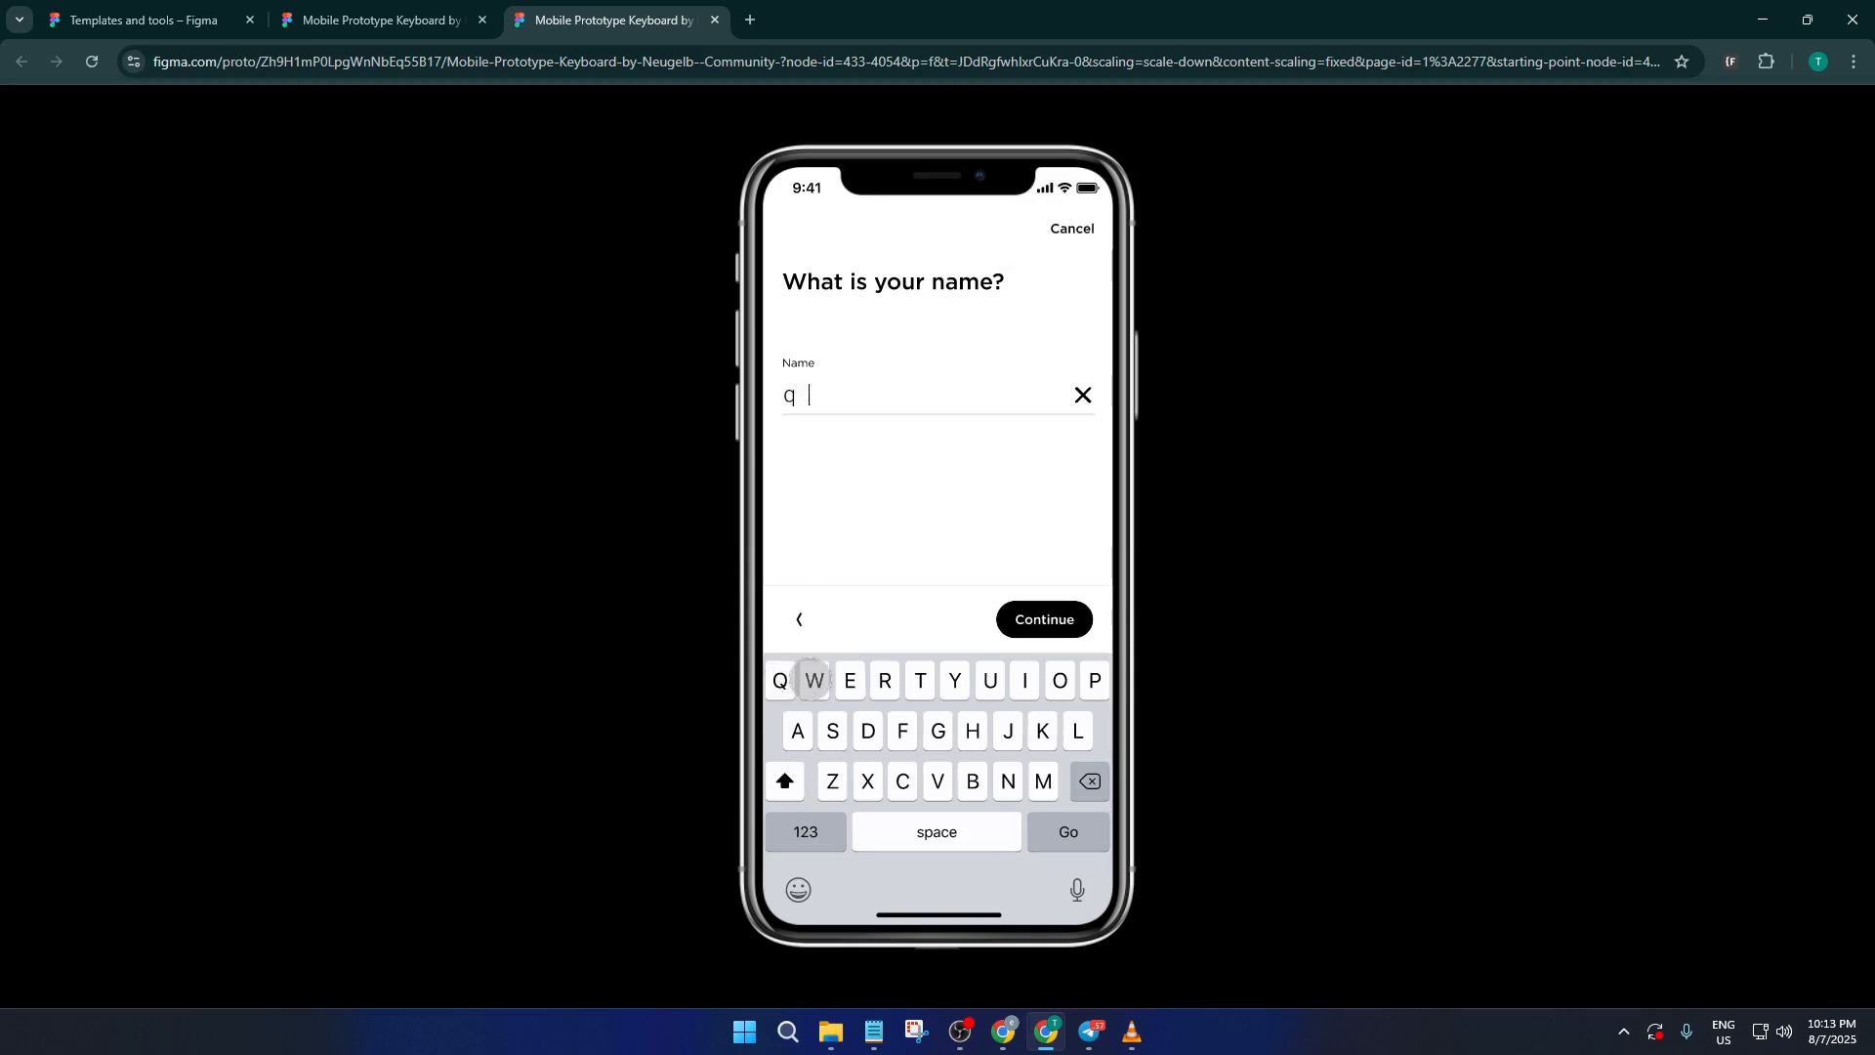
left_click(848, 681)
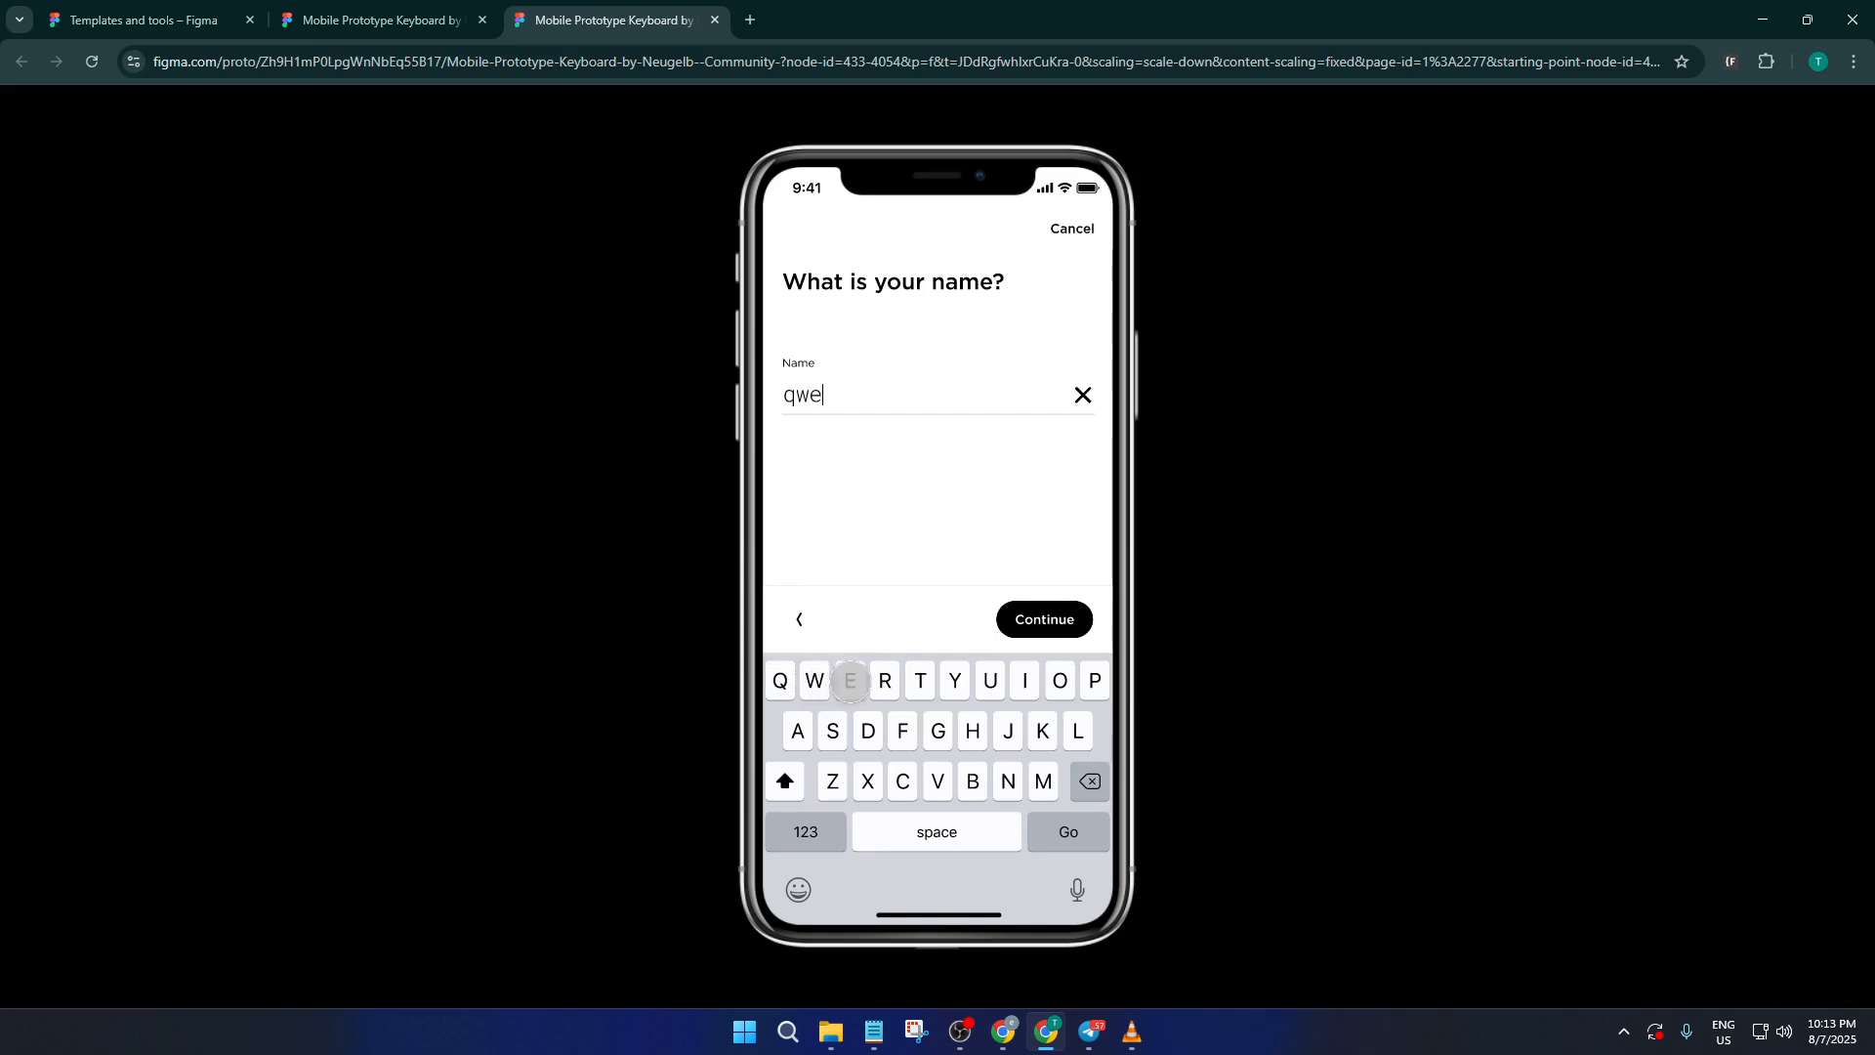
left_click(884, 681)
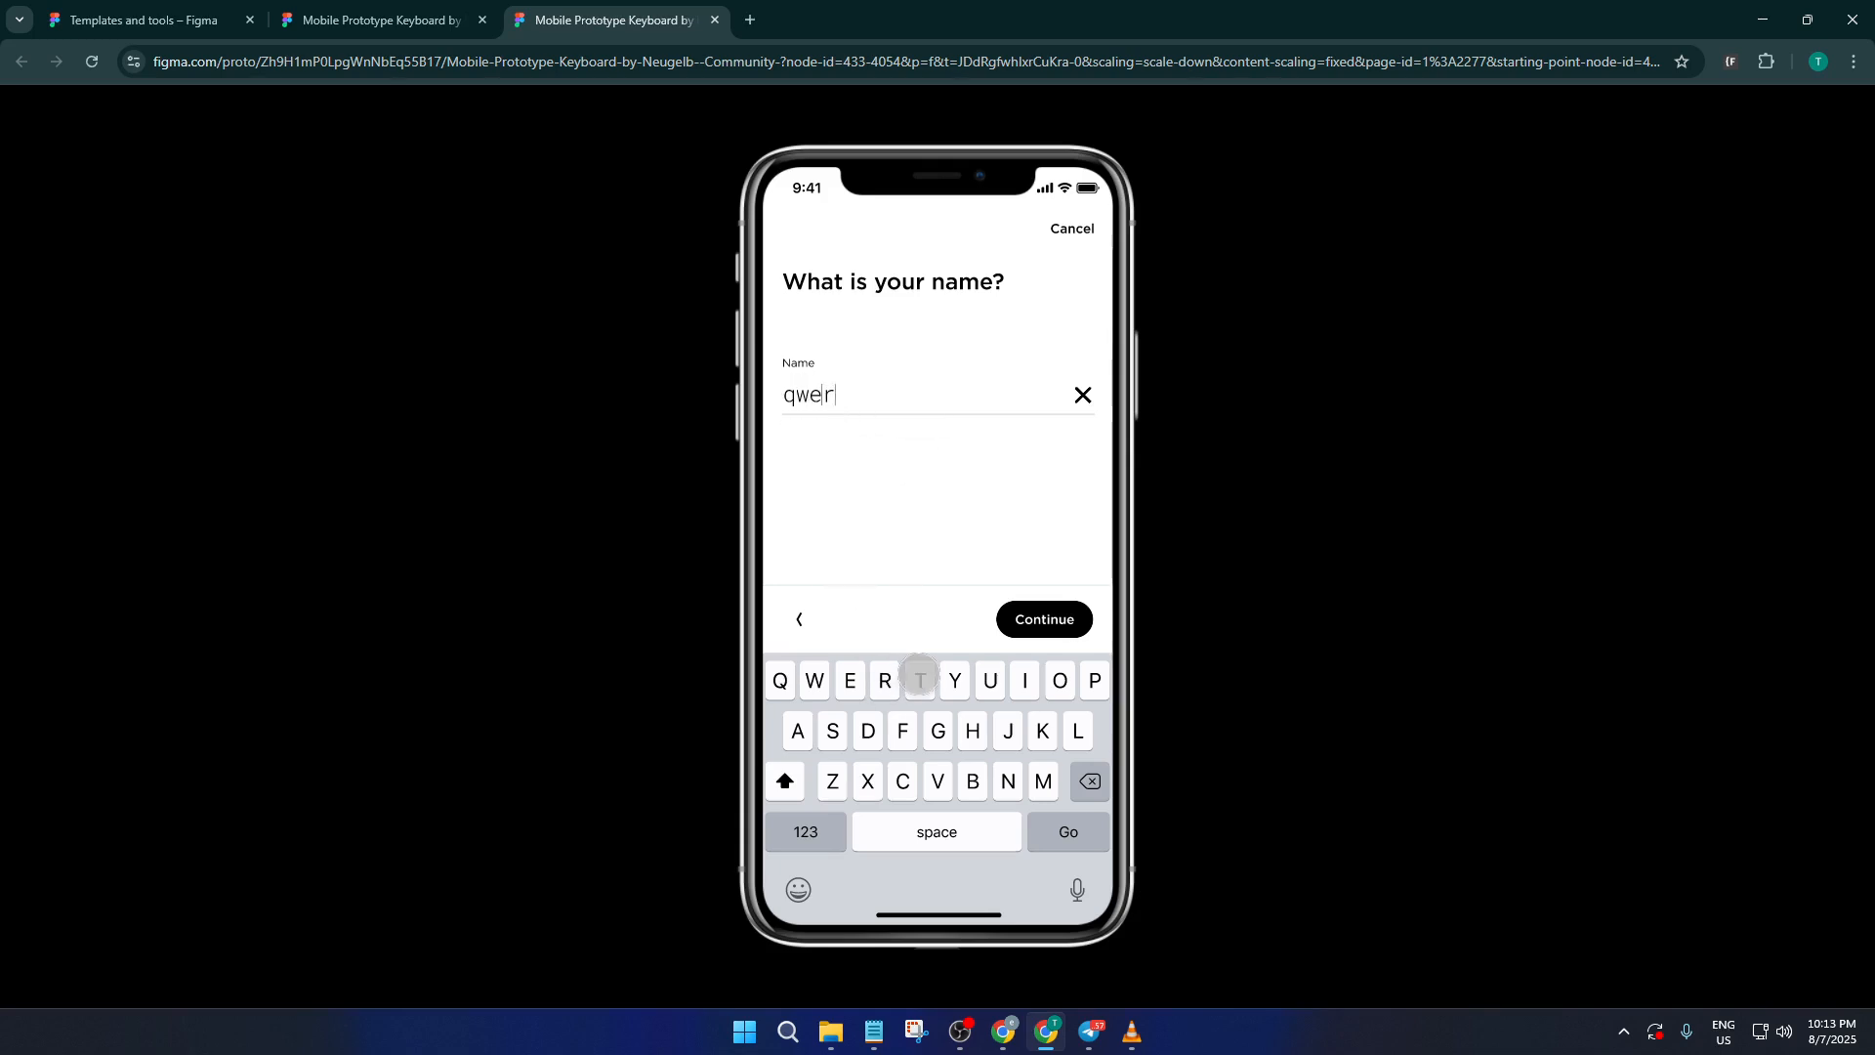
left_click(918, 681)
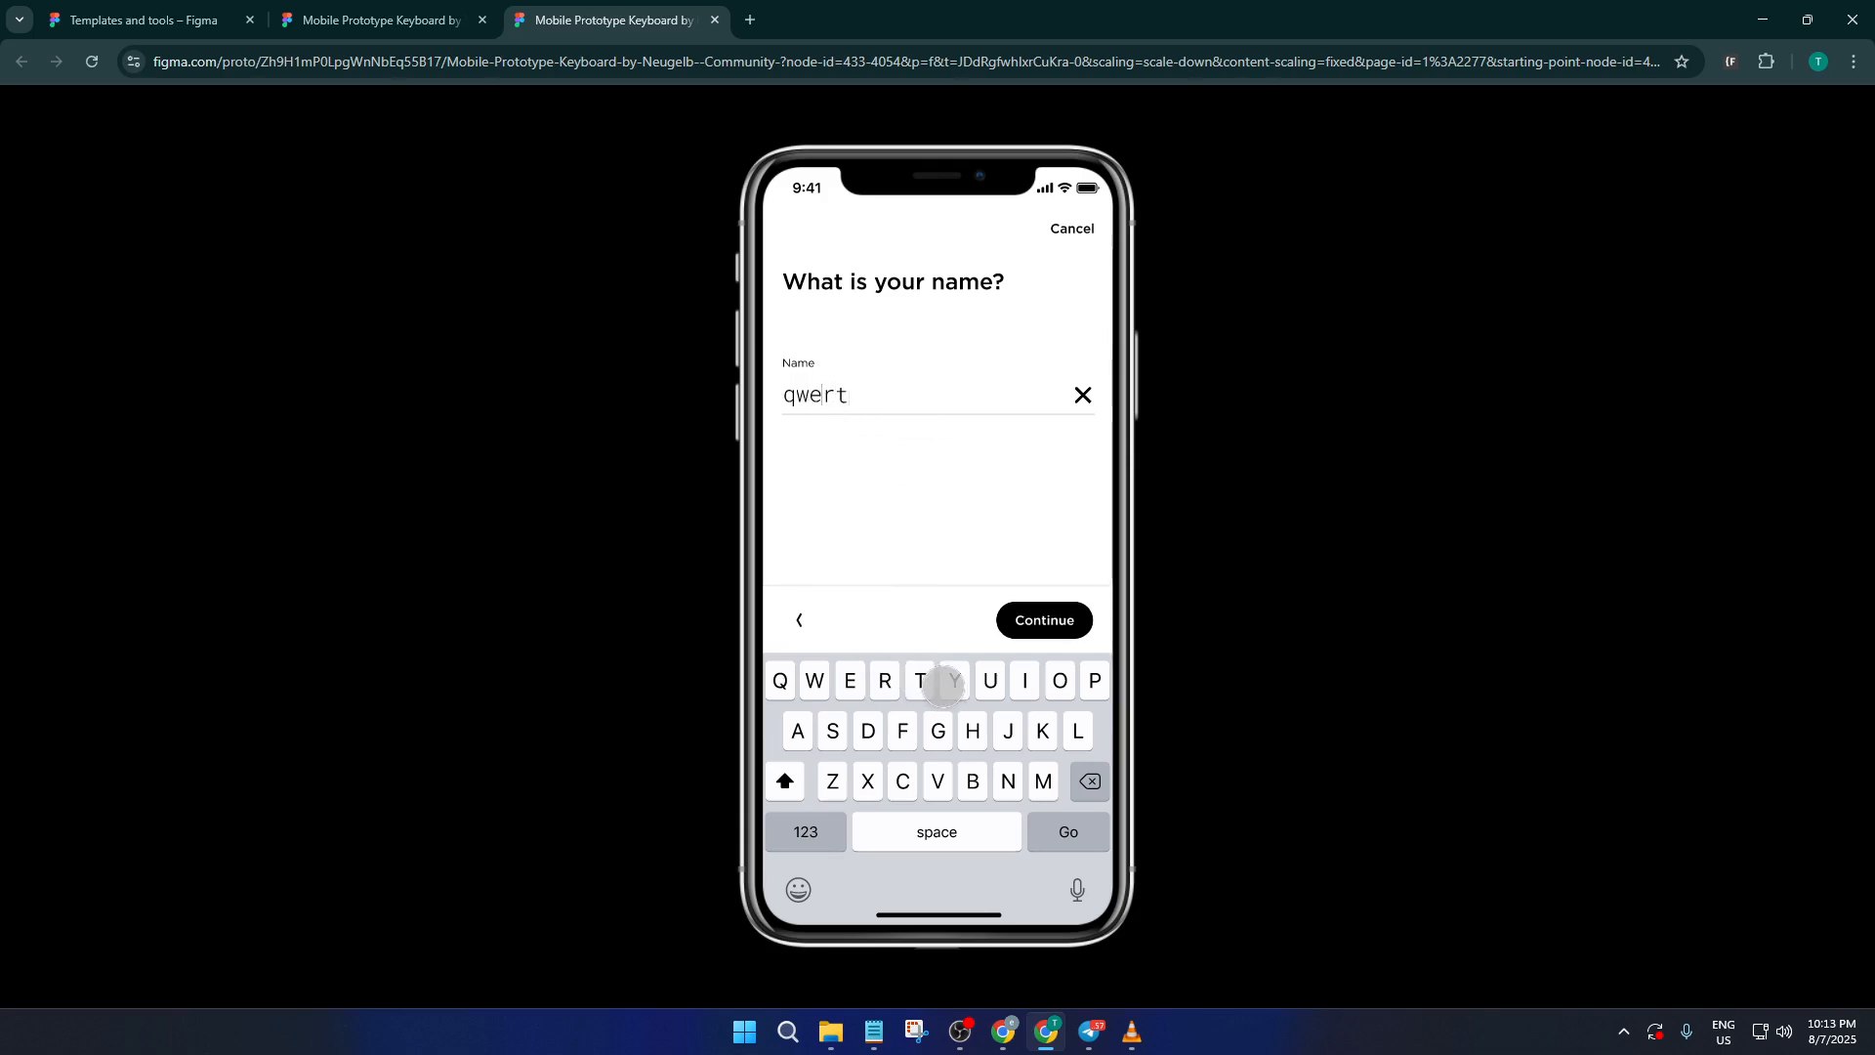
left_click(953, 680)
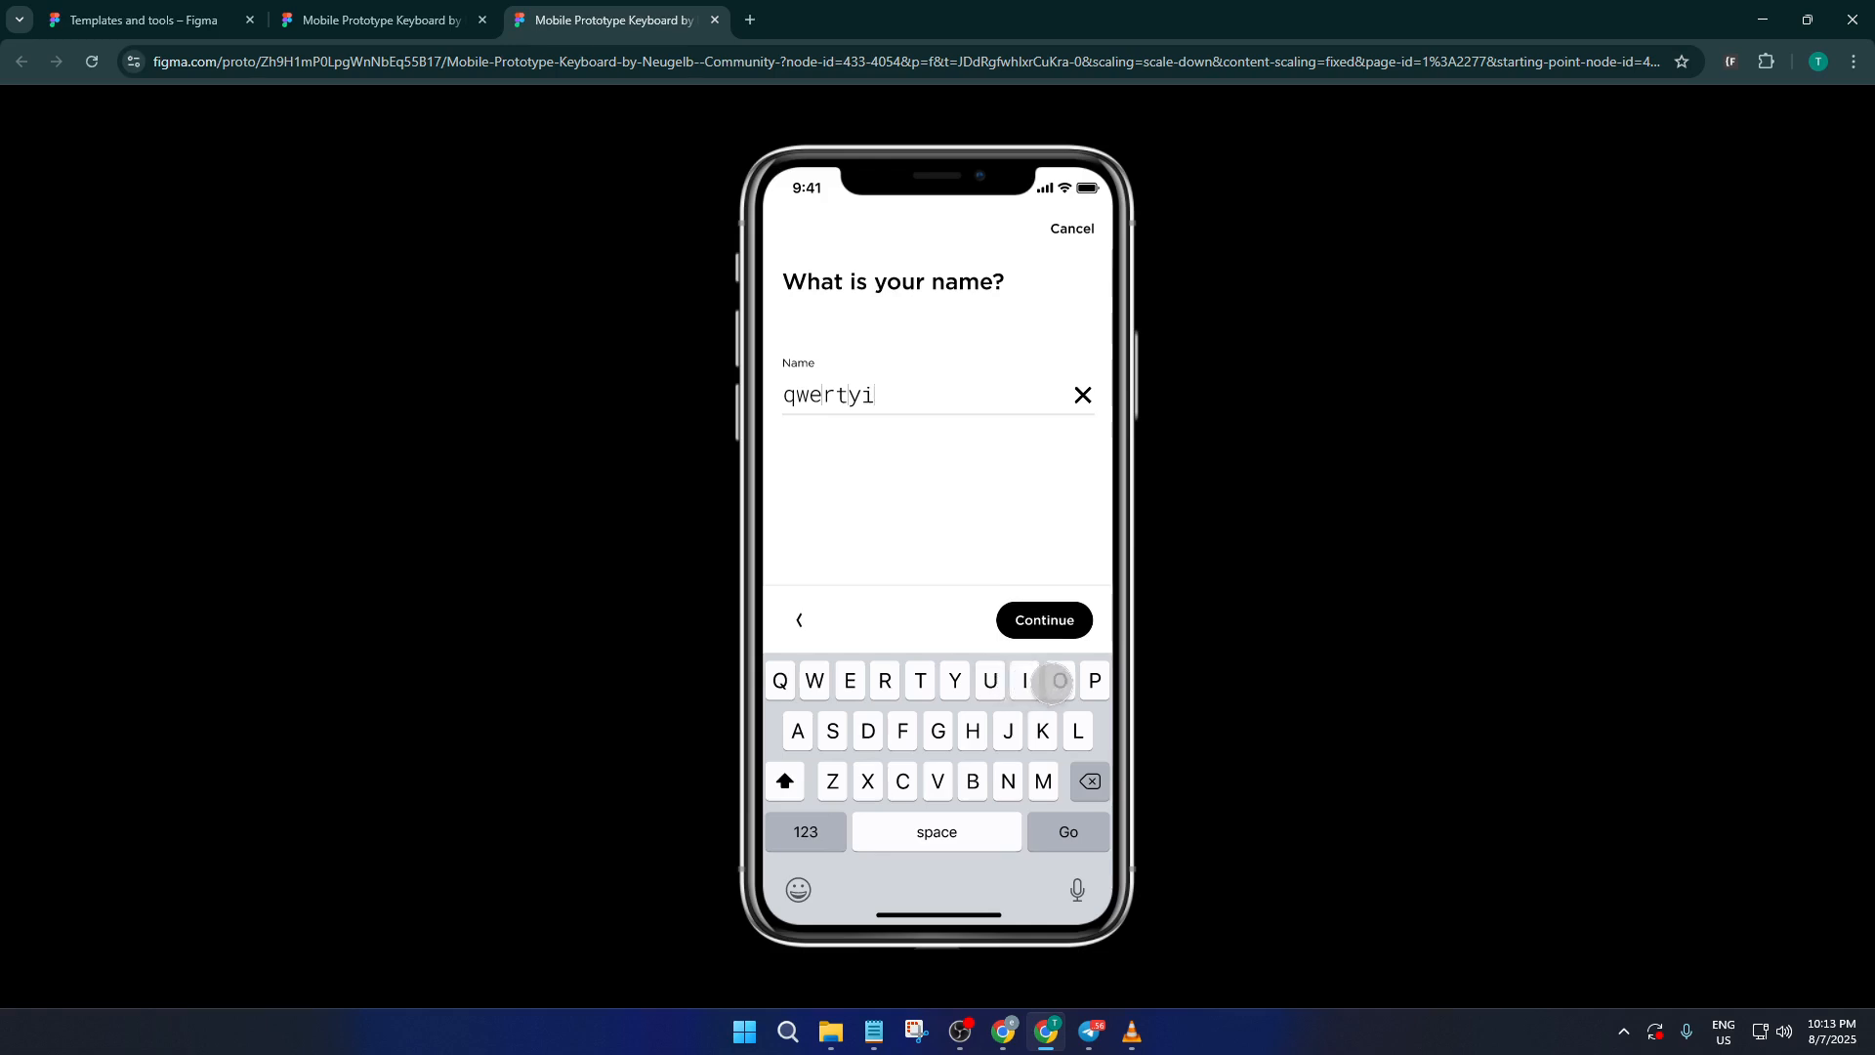
left_click(1056, 681)
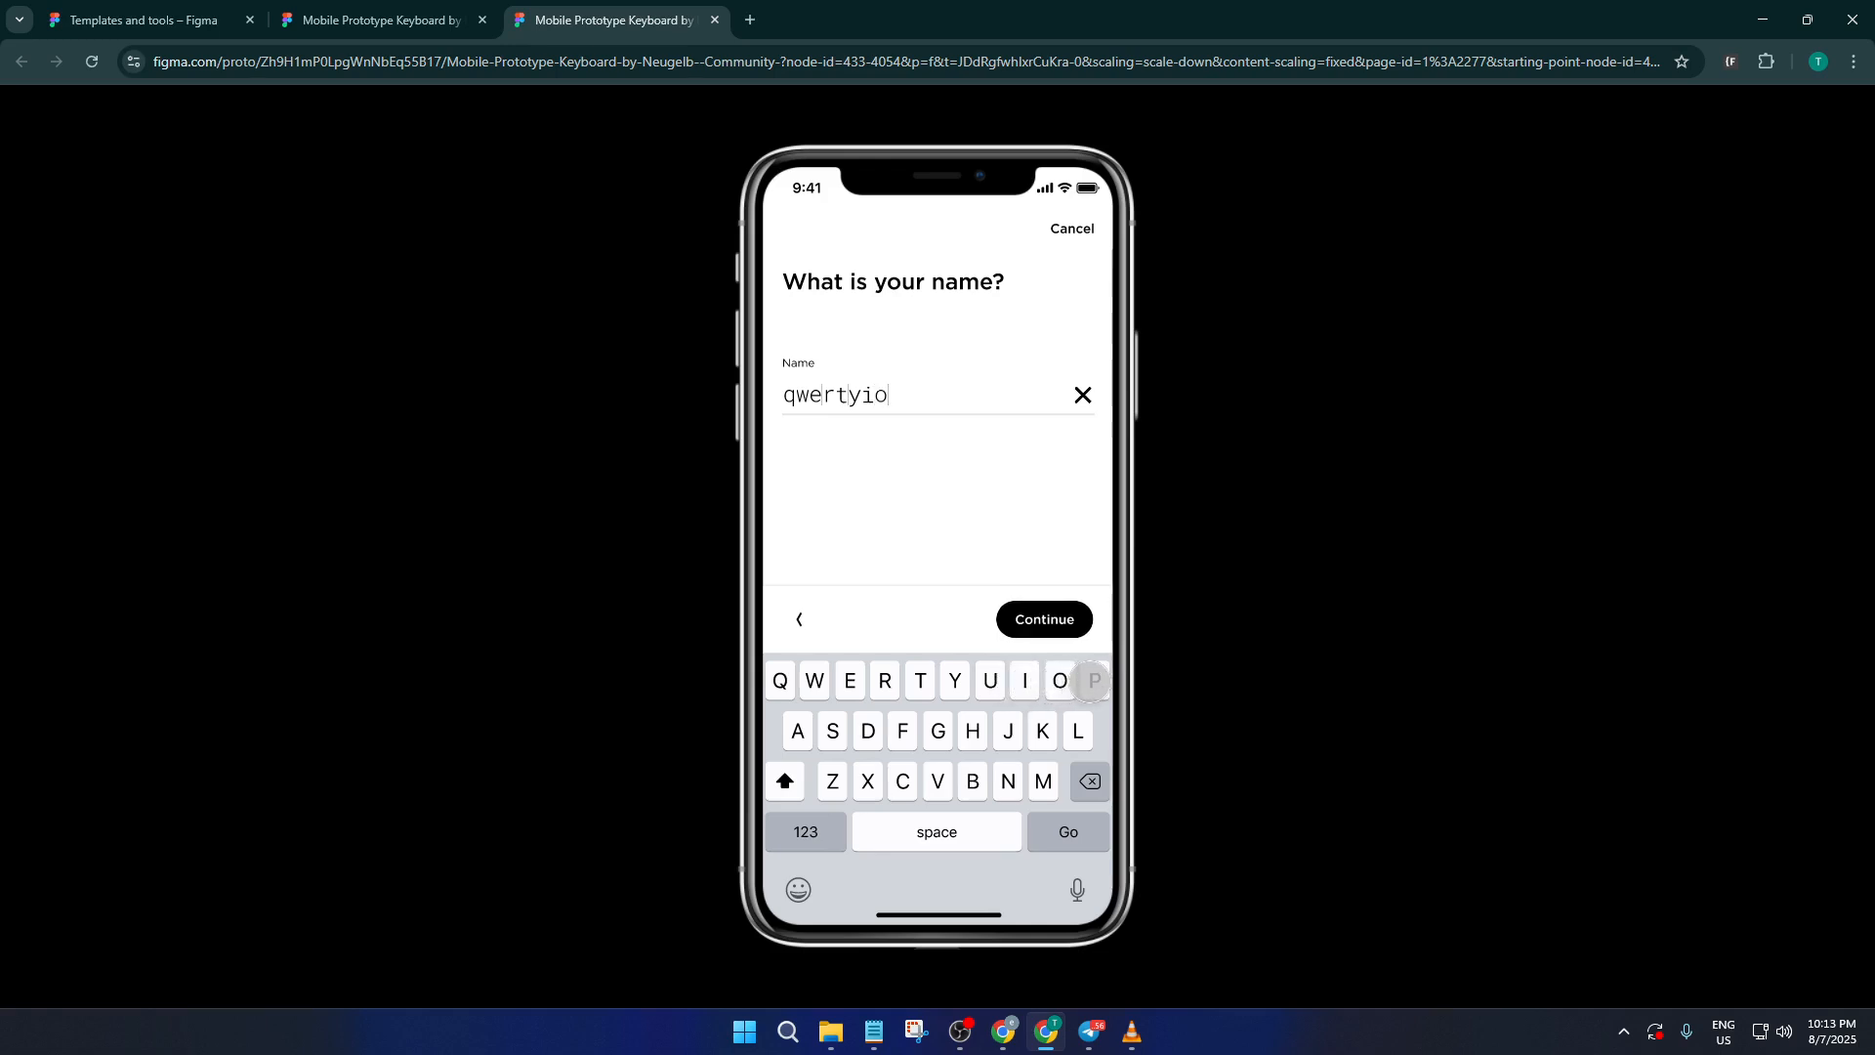
left_click(937, 831)
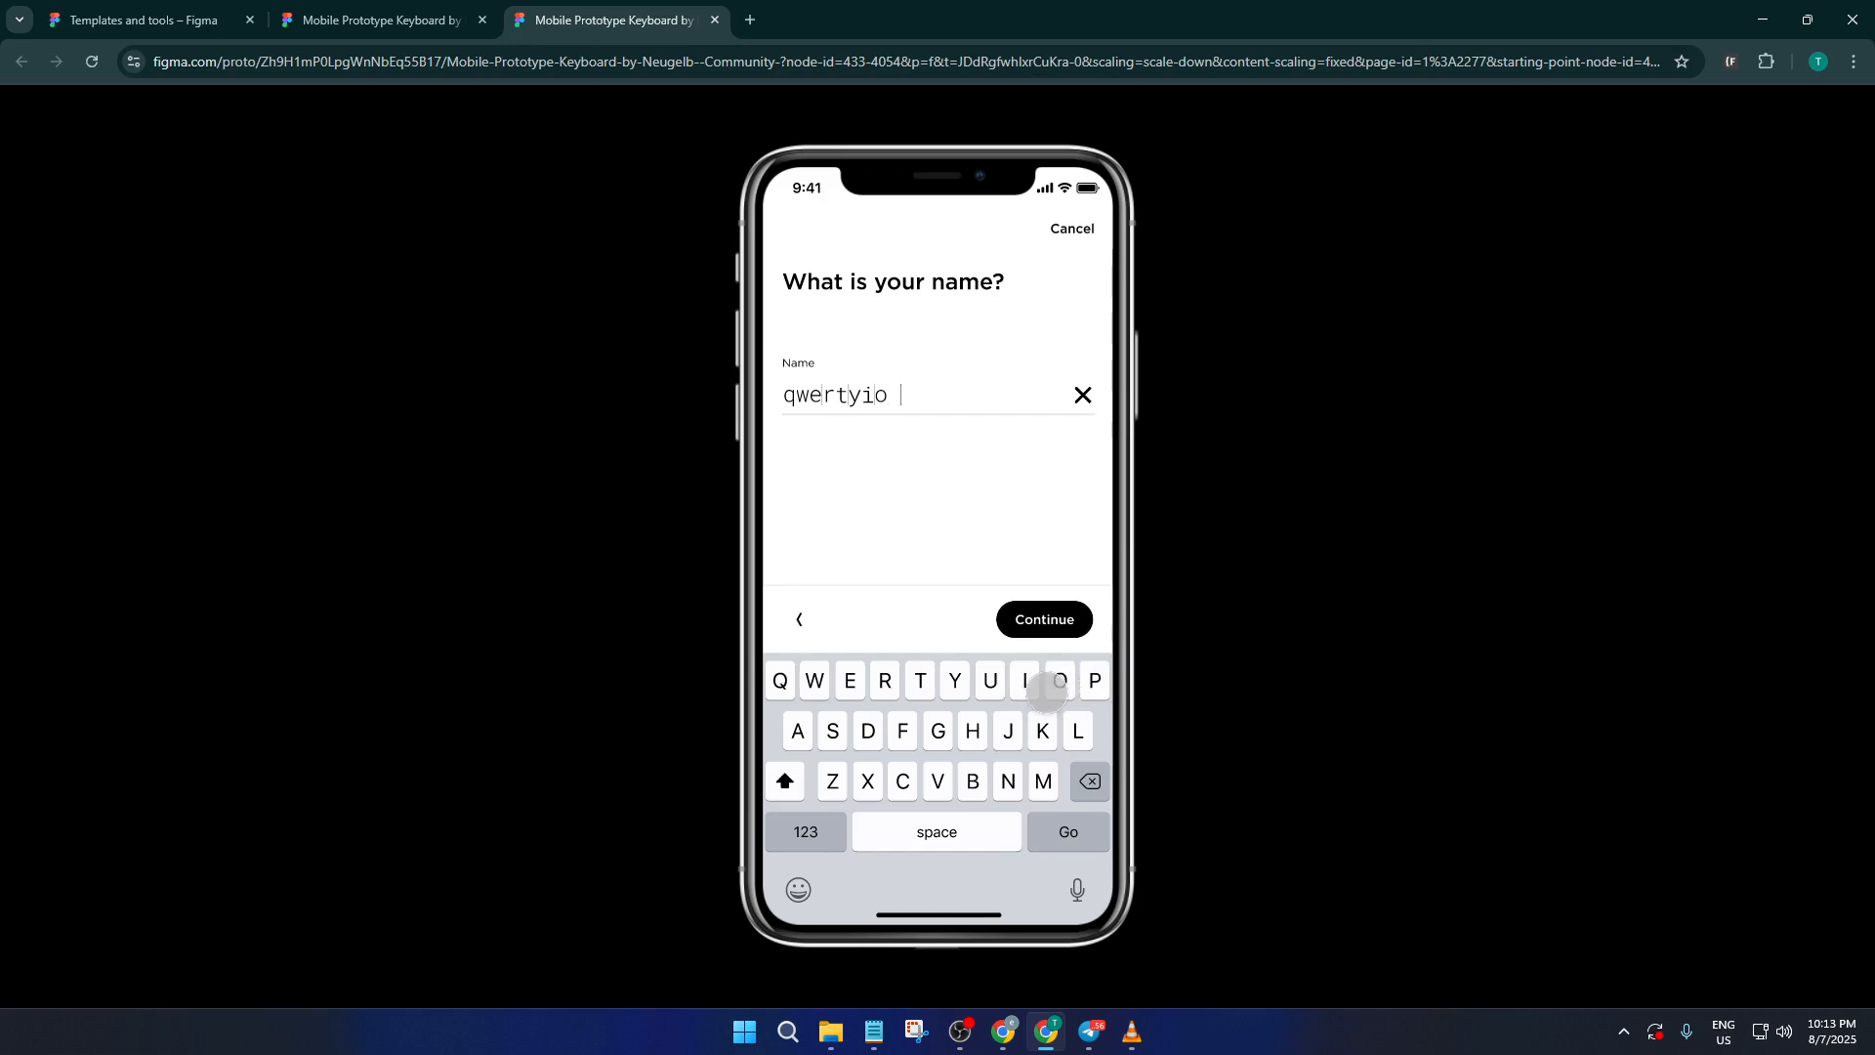
left_click(1056, 681)
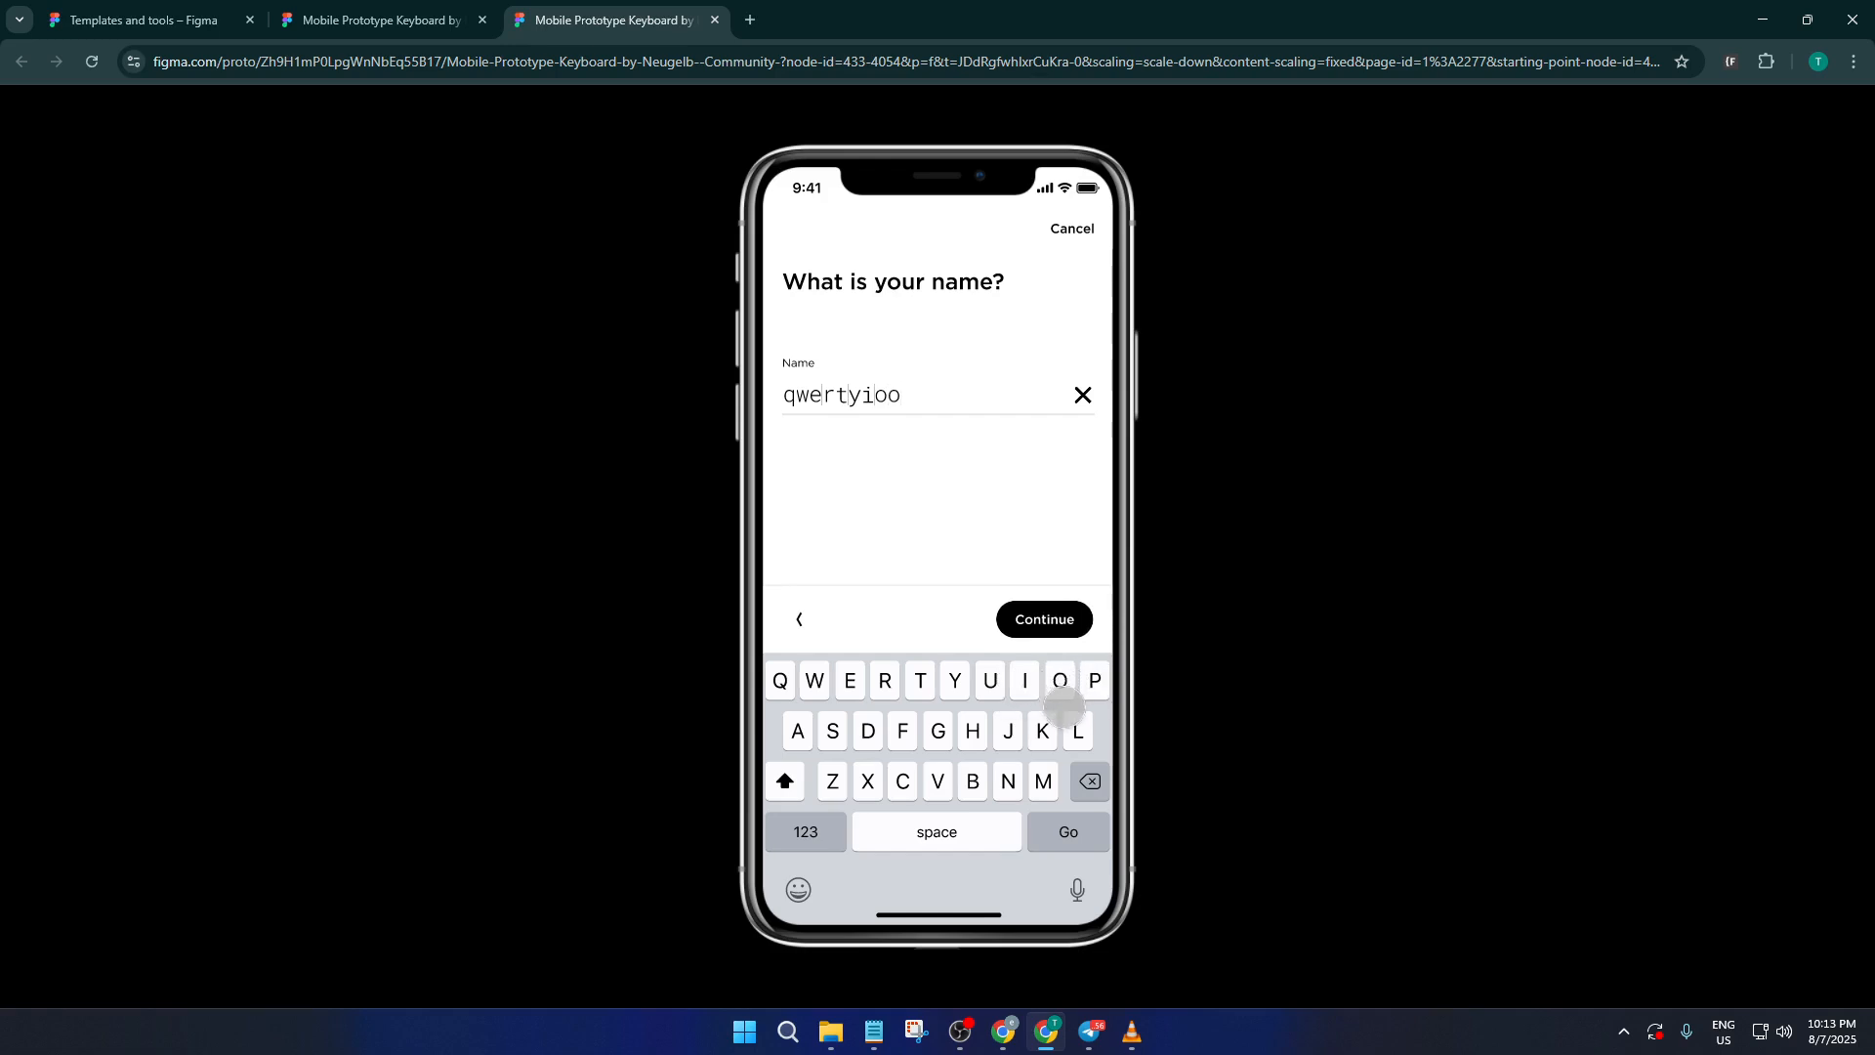